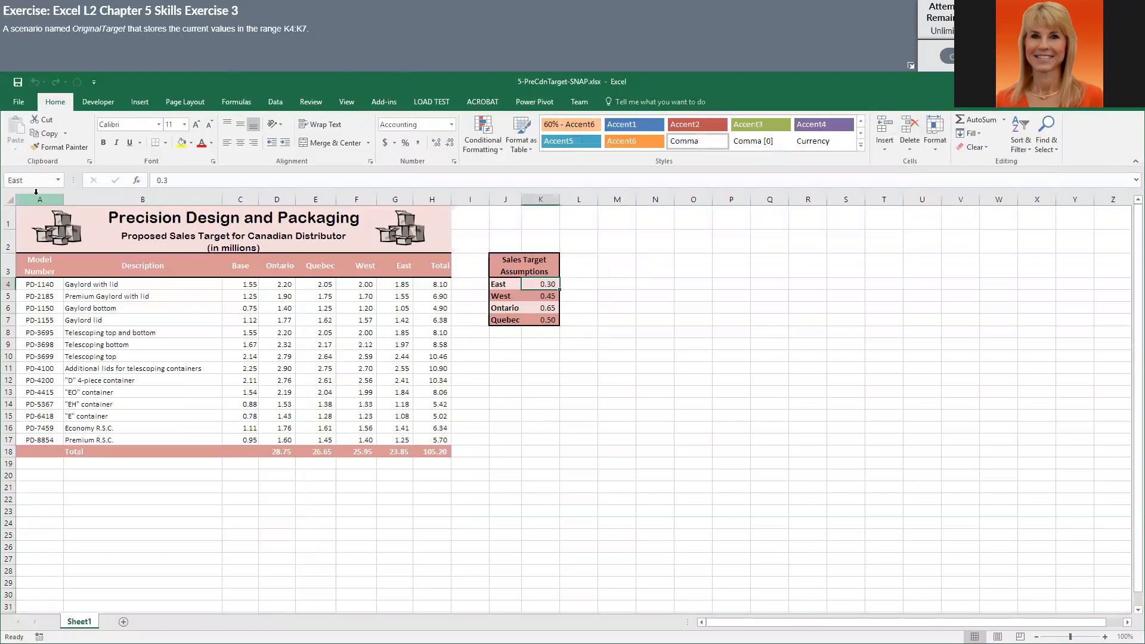
Step: Check the named cells East through Quebec, then select assumption values K4:K7
{"action": "left_click", "coordinate": [58, 180]}
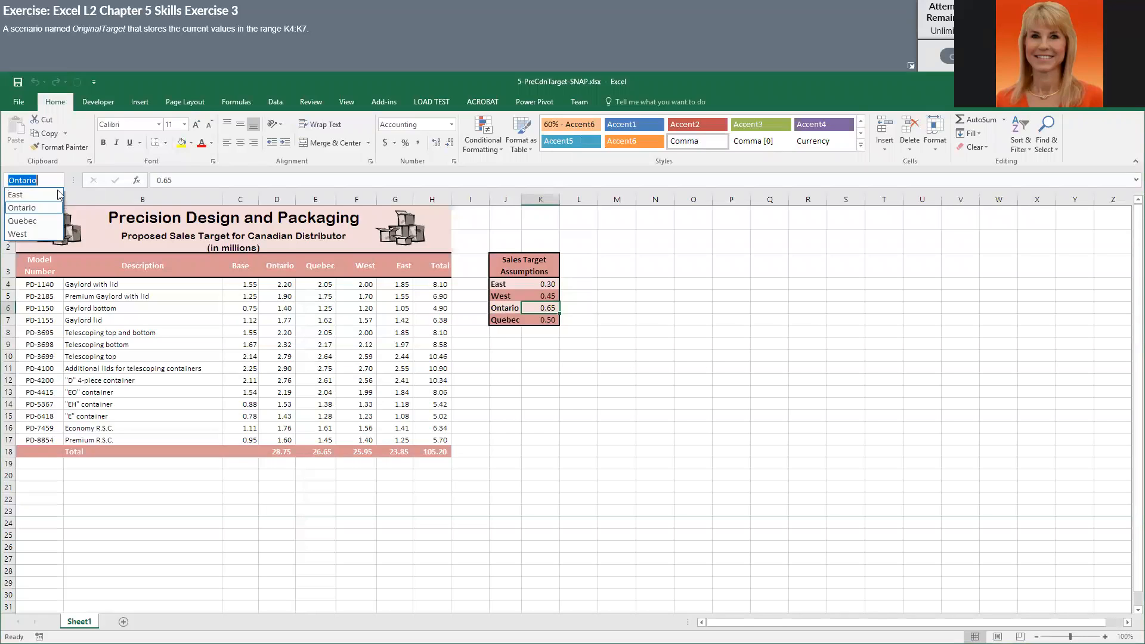
{"action": "left_click", "coordinate": [23, 221]}
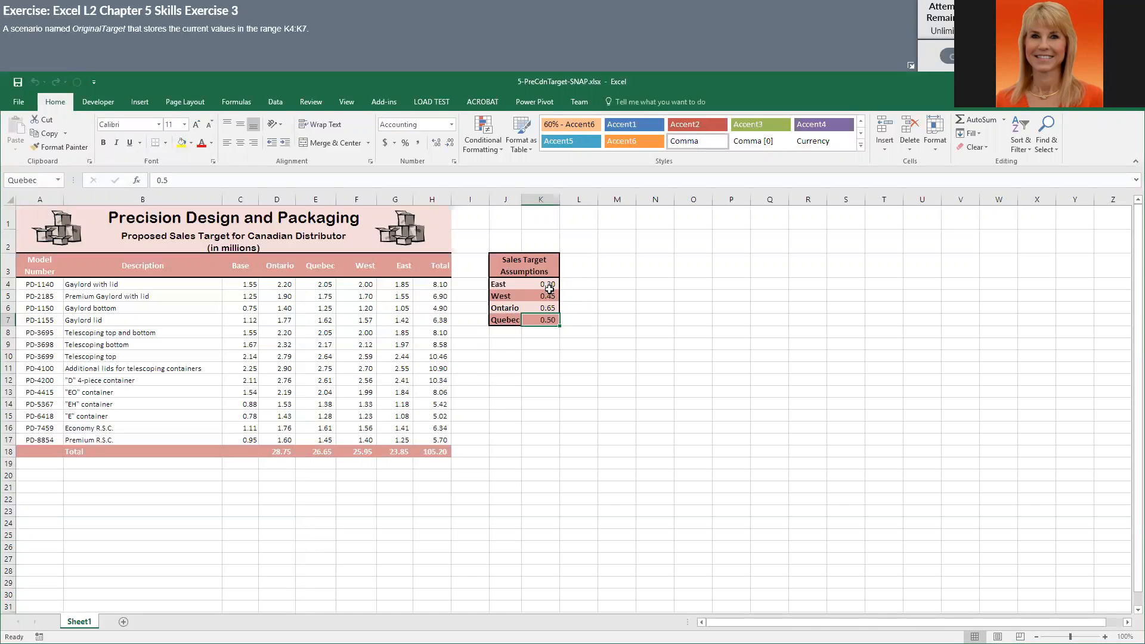
{"action": "left_click", "coordinate": [540, 296]}
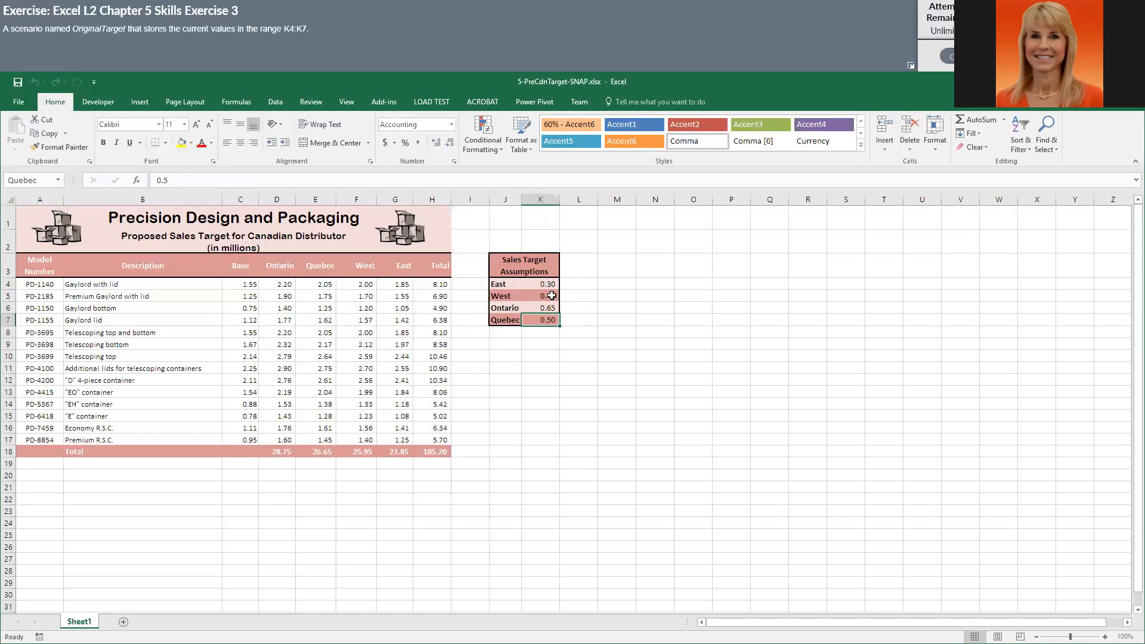
{"action": "left_click", "coordinate": [540, 284]}
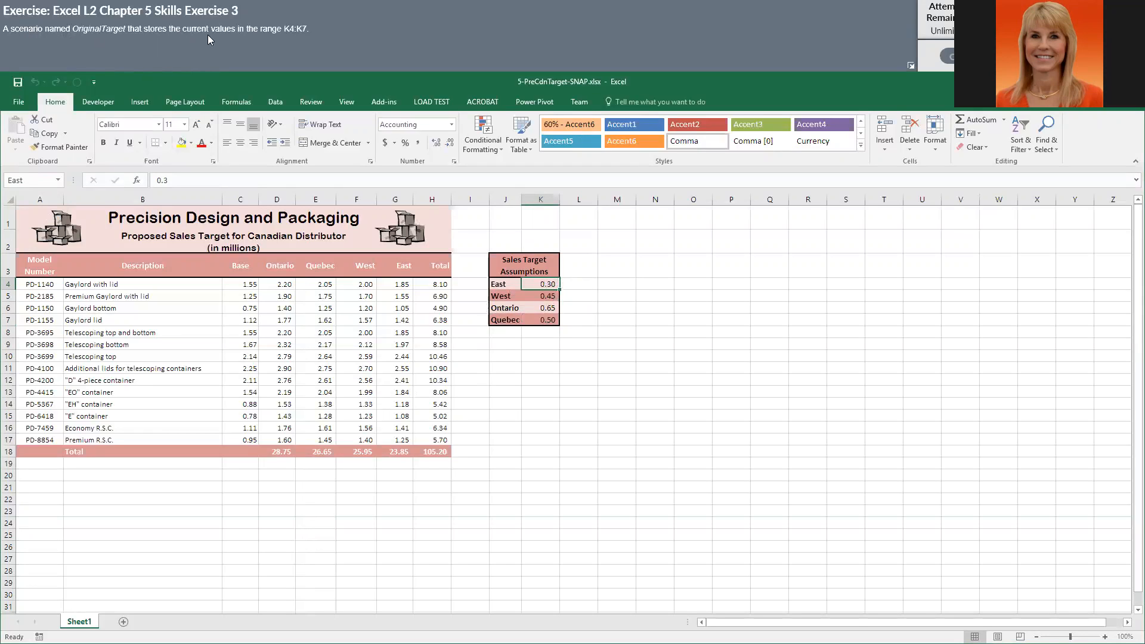
{"action": "mouse_move", "coordinate": [280, 41]}
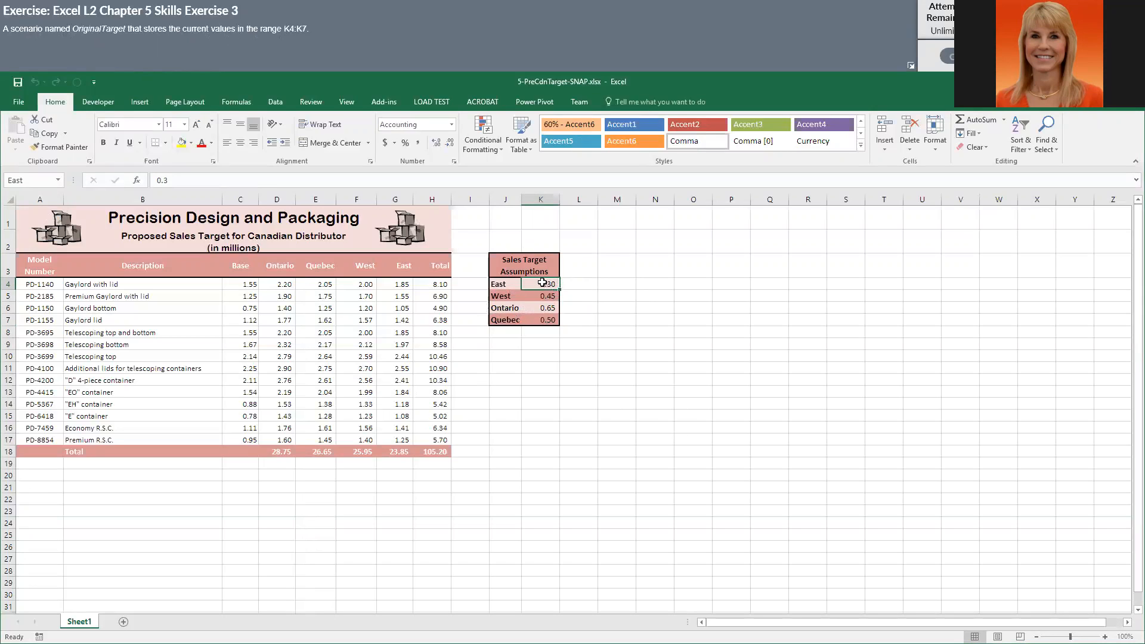
{"action": "left_click_drag", "start_coordinate": [540, 284], "coordinate": [540, 319]}
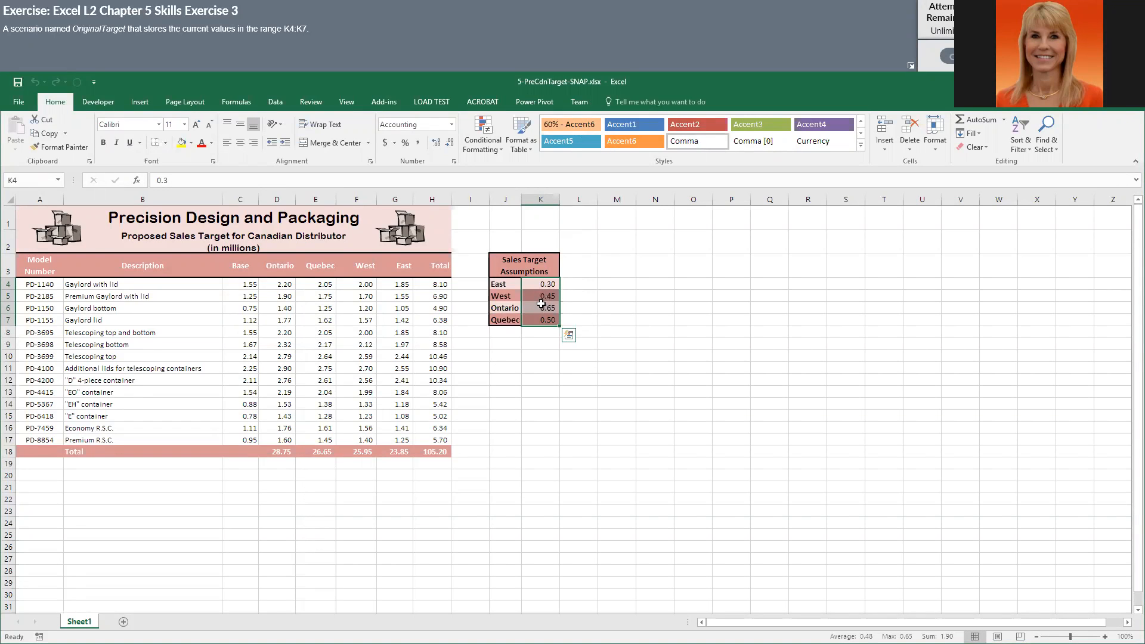
{"action": "mouse_move", "coordinate": [466, 307]}
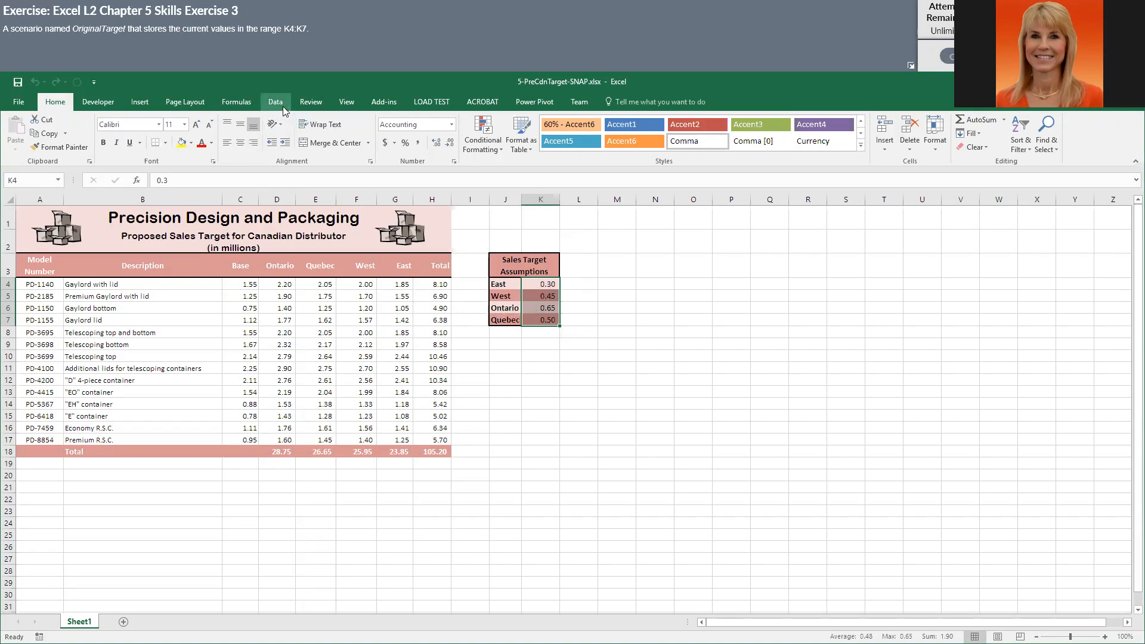
Step: Open Scenario Manager from Data > What-If Analysis for K4:K7
{"action": "left_click", "coordinate": [275, 101]}
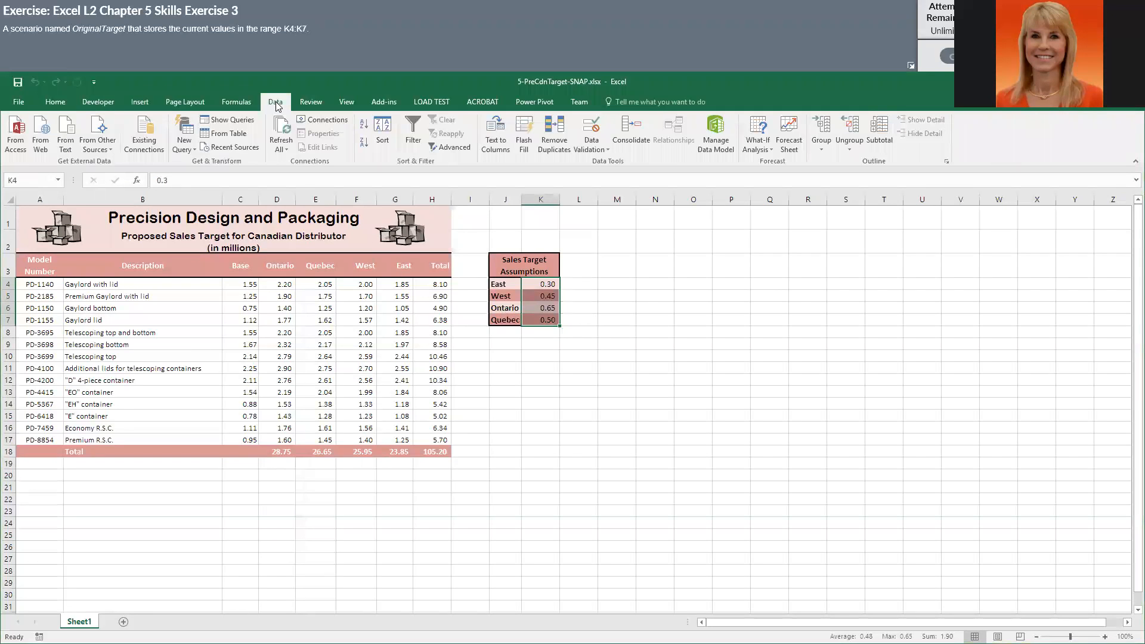
{"action": "mouse_move", "coordinate": [757, 134]}
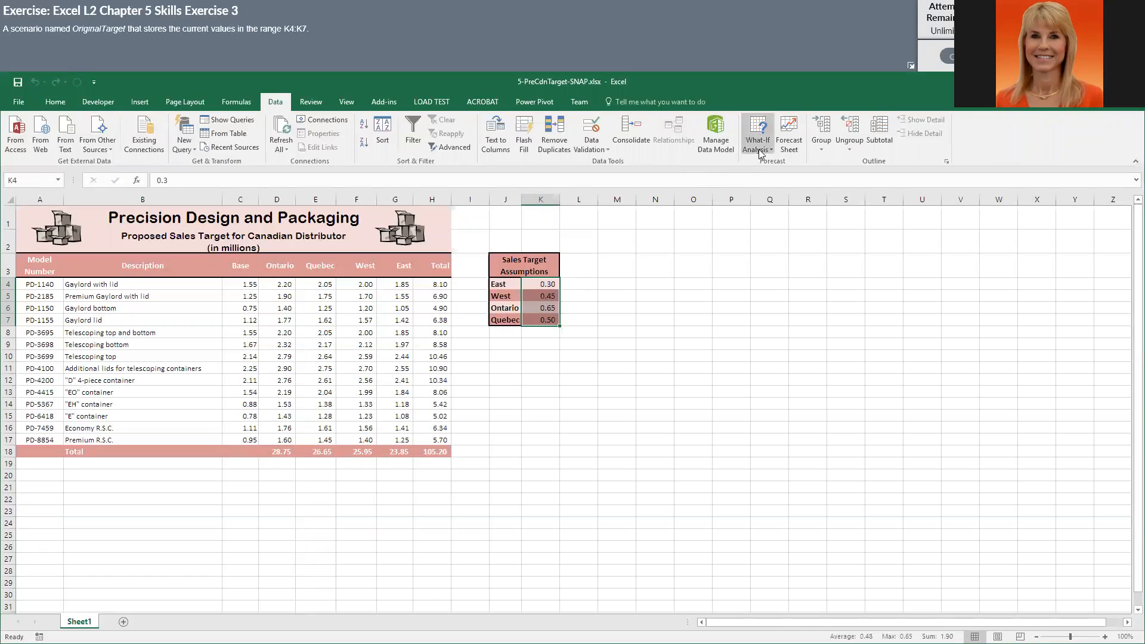
{"action": "left_click", "coordinate": [757, 135]}
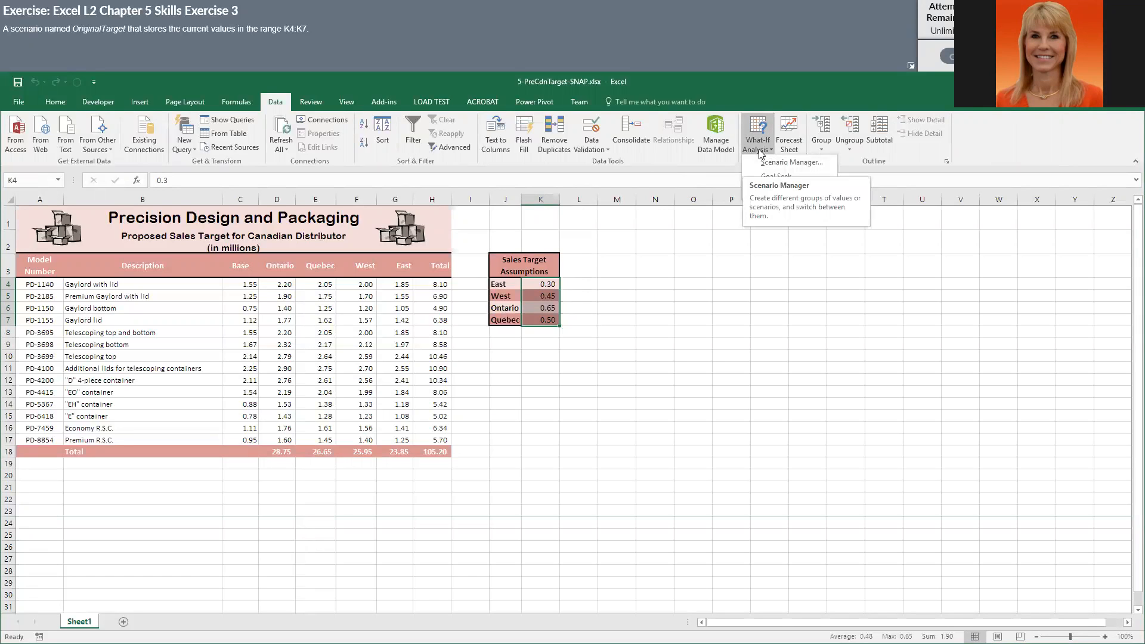
{"action": "mouse_move", "coordinate": [797, 162]}
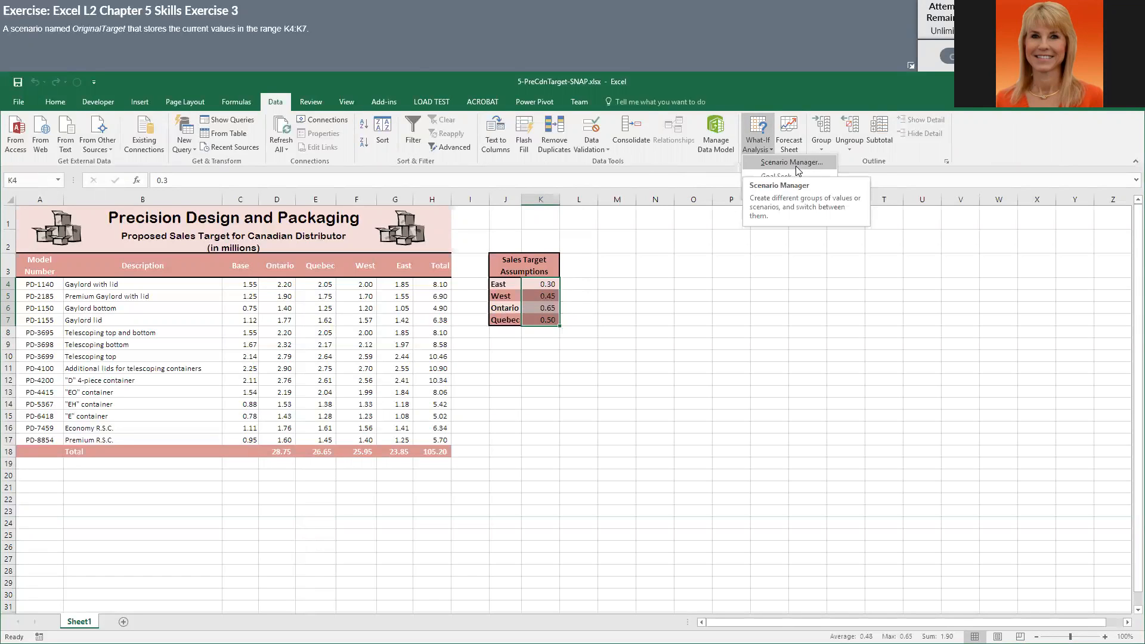
{"action": "left_click", "coordinate": [788, 162]}
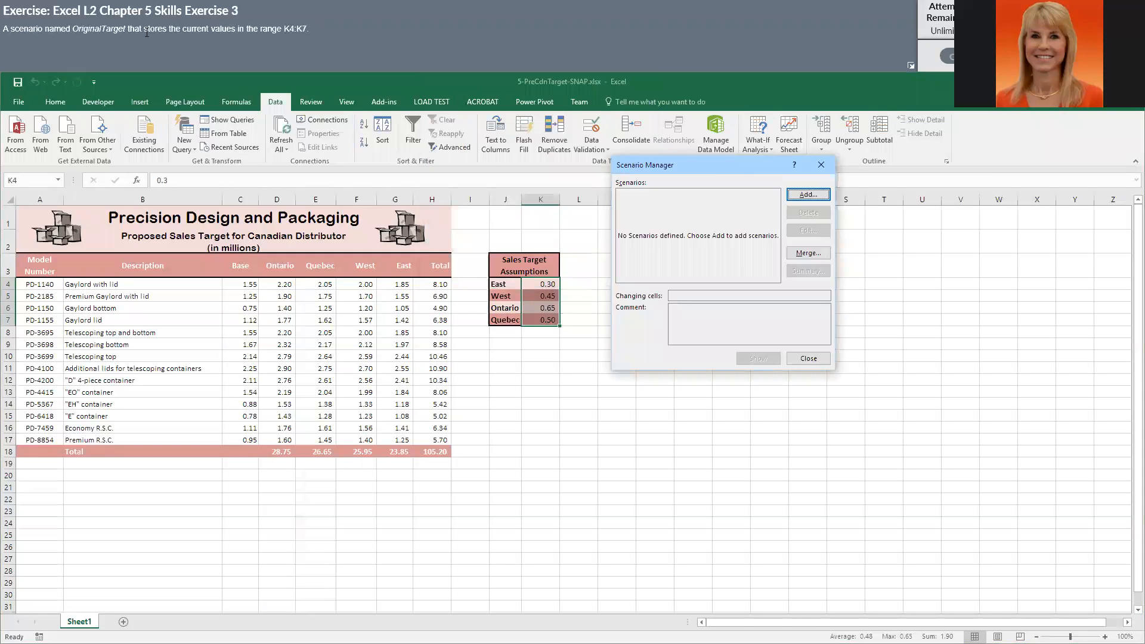
{"action": "mouse_move", "coordinate": [756, 246]}
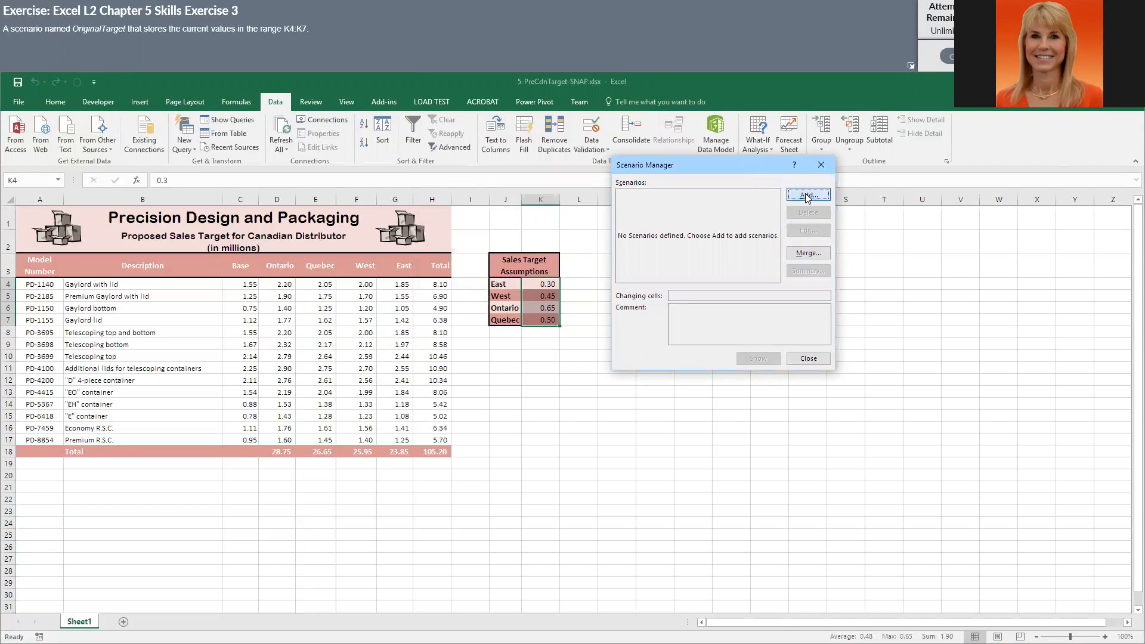
Step: Add the OriginalTarget scenario for K4:K7, keeping the current values
{"action": "left_click", "coordinate": [807, 194]}
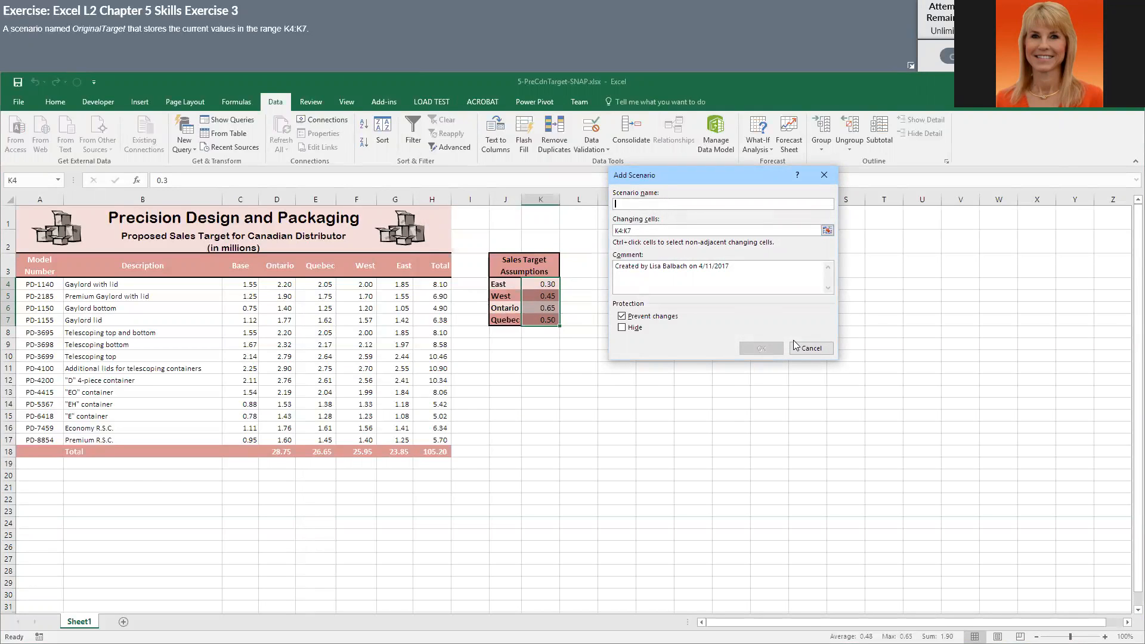
{"action": "type", "text": "OriginalTarget"}
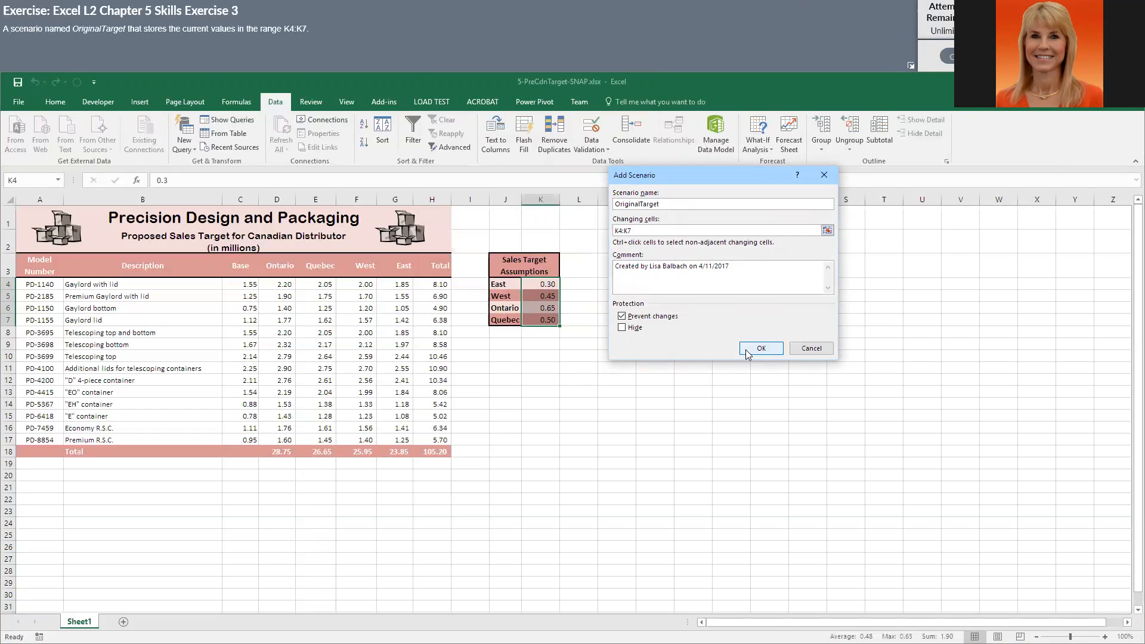
{"action": "left_click", "coordinate": [760, 347]}
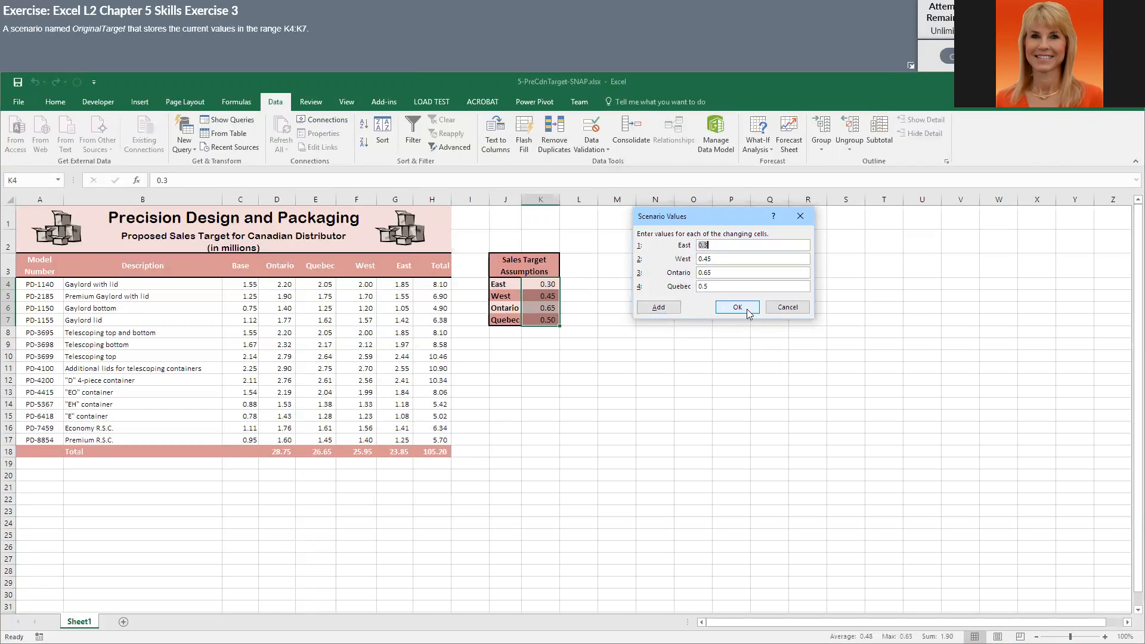
{"action": "left_click", "coordinate": [737, 306]}
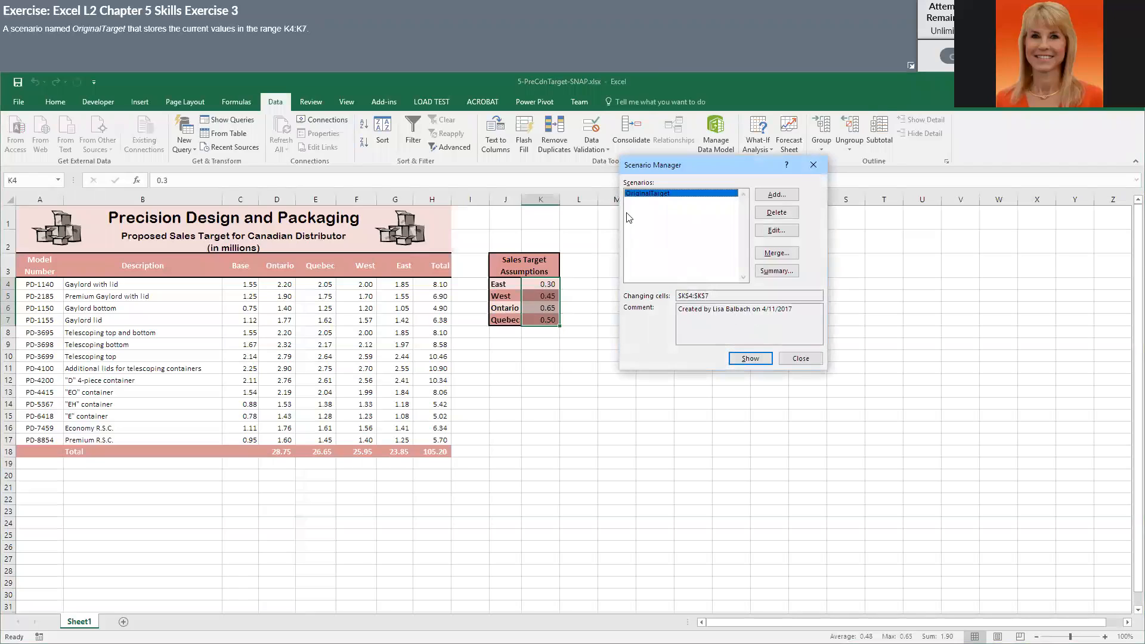
{"action": "mouse_move", "coordinate": [680, 206]}
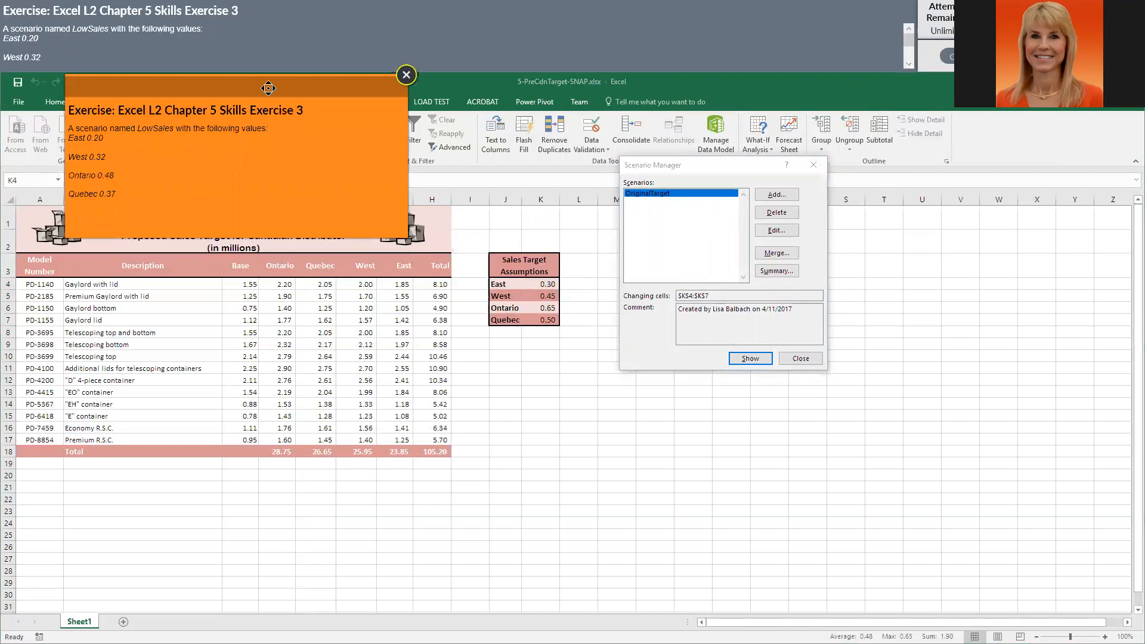
{"action": "mouse_move", "coordinate": [136, 142]}
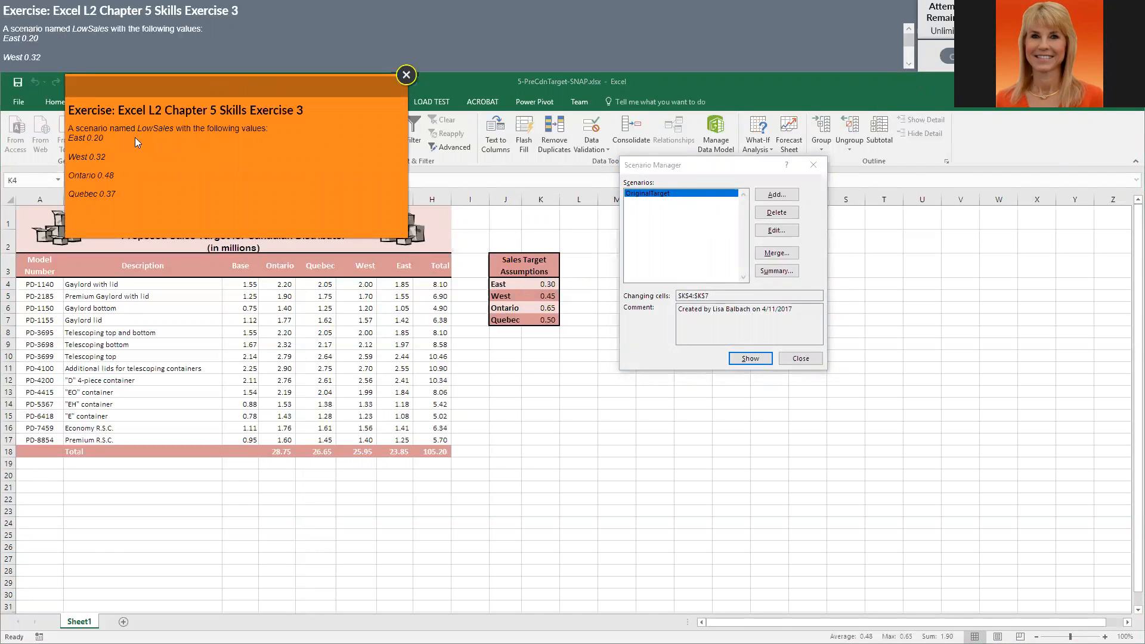
{"action": "mouse_move", "coordinate": [222, 181]}
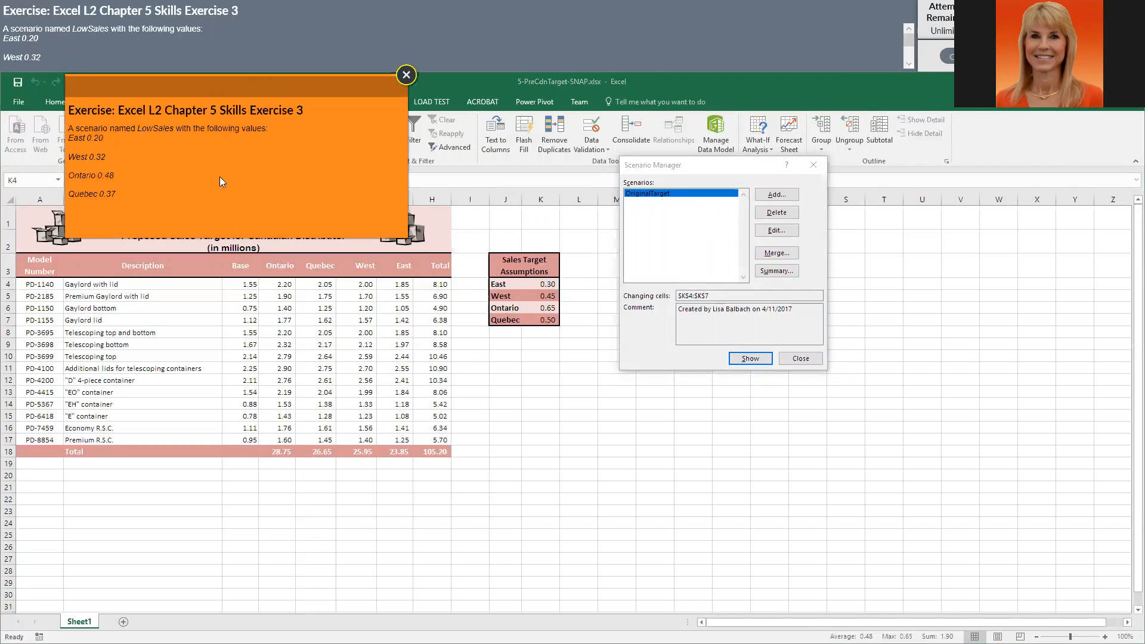
Step: Add the LowSales scenario for K4:K7 and enter East 0.20
{"action": "left_click", "coordinate": [775, 194]}
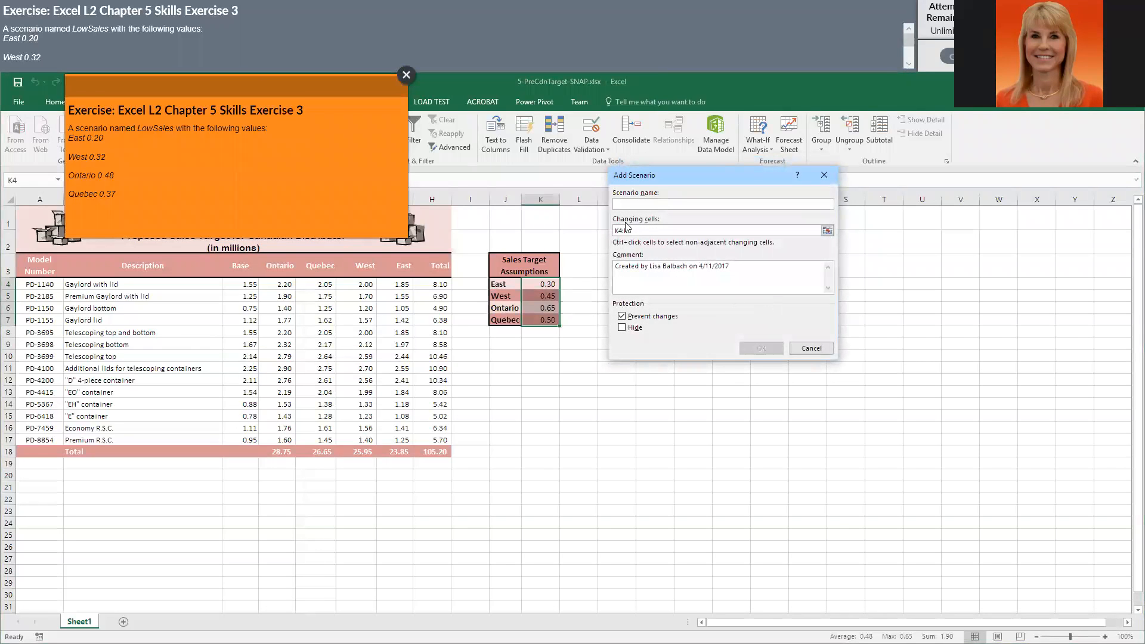
{"action": "type", "text": "LowSales"}
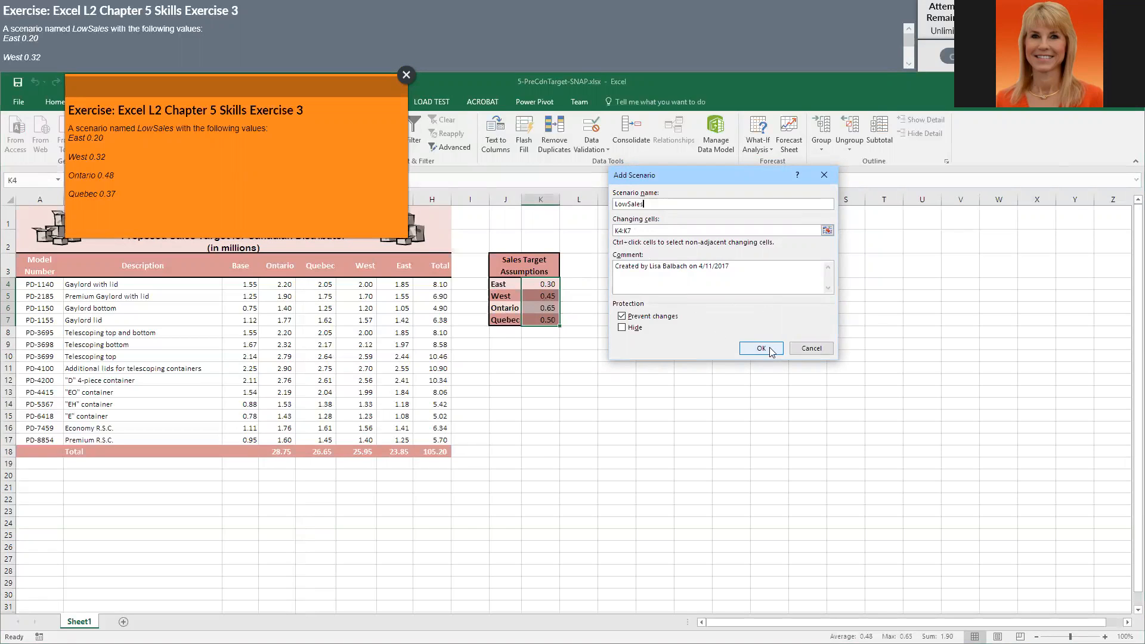
{"action": "left_click", "coordinate": [761, 347]}
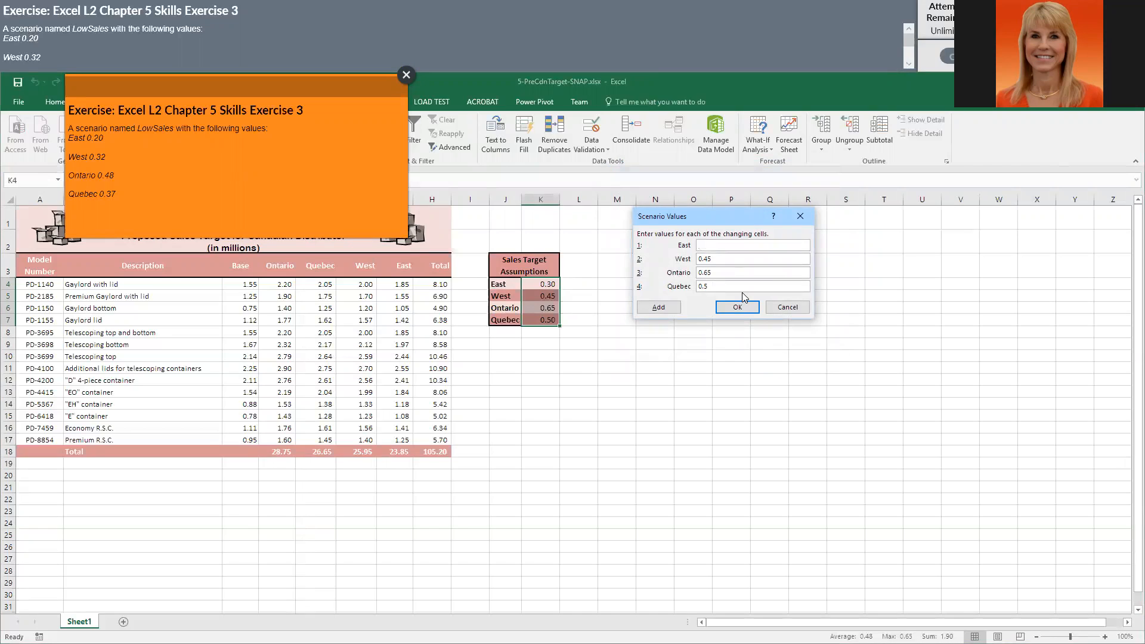
{"action": "type", "text": "0"}
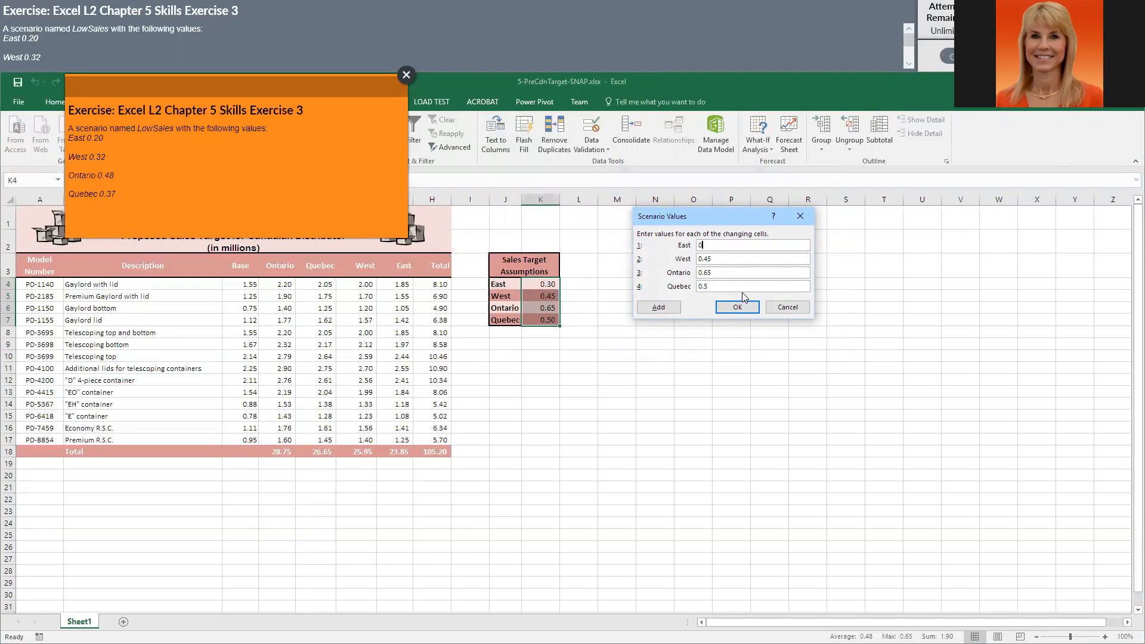
{"action": "type", "text": ".20"}
{"action": "left_click", "coordinate": [753, 258]}
{"action": "type", "text": "0.32"}
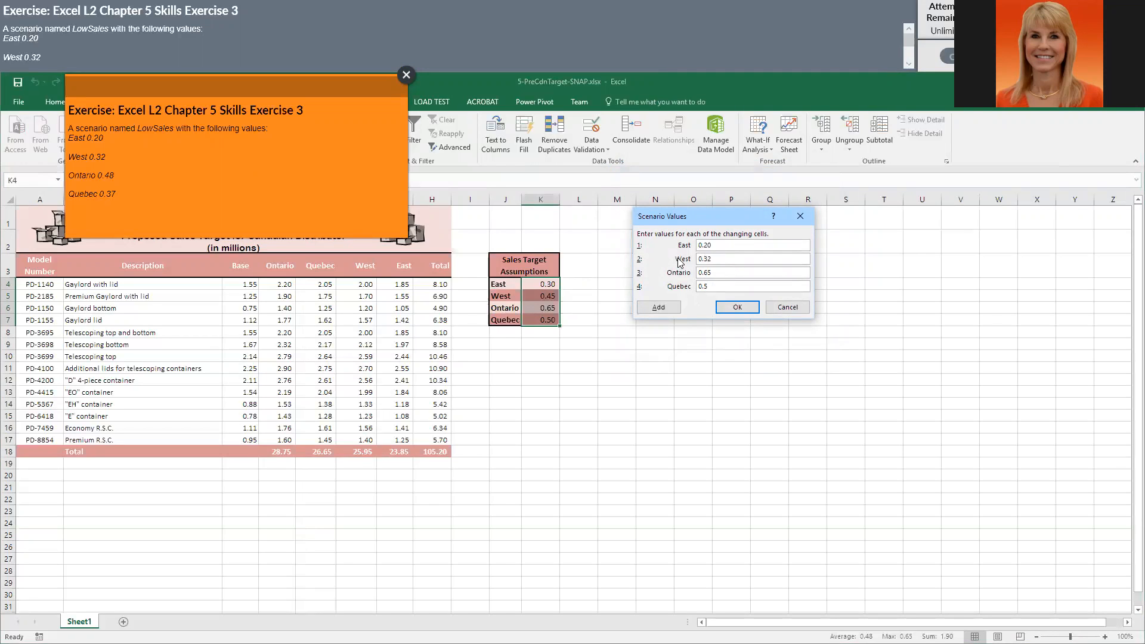
Step: Set Ontario to 0.48 and Quebec to 0.37, and save the LowSales values
{"action": "left_click", "coordinate": [751, 272]}
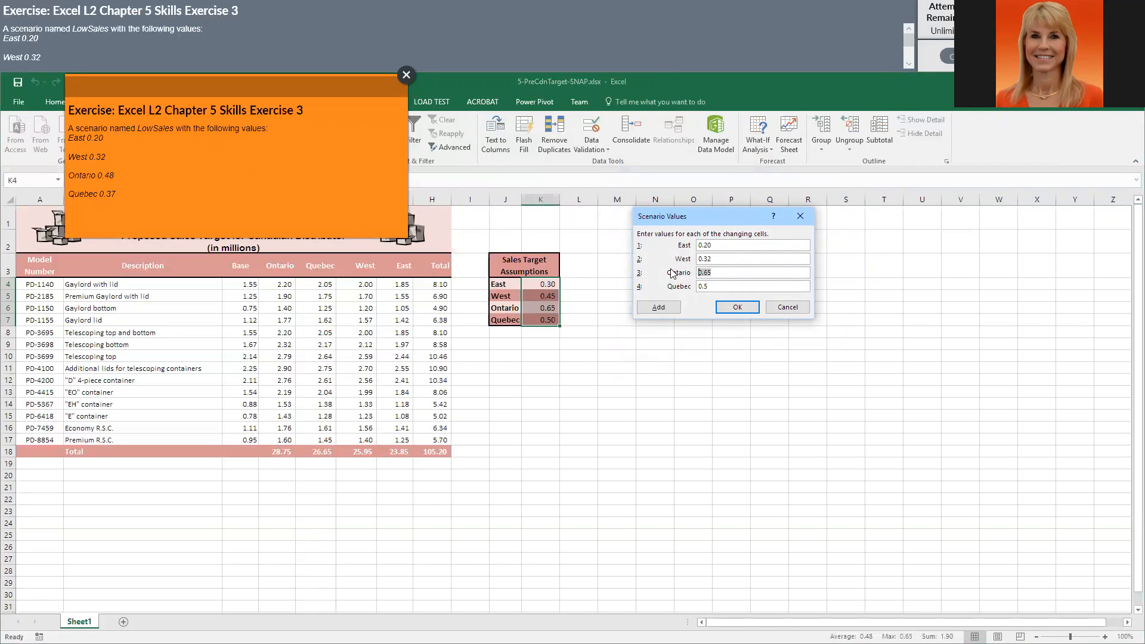
{"action": "type", "text": "0.48"}
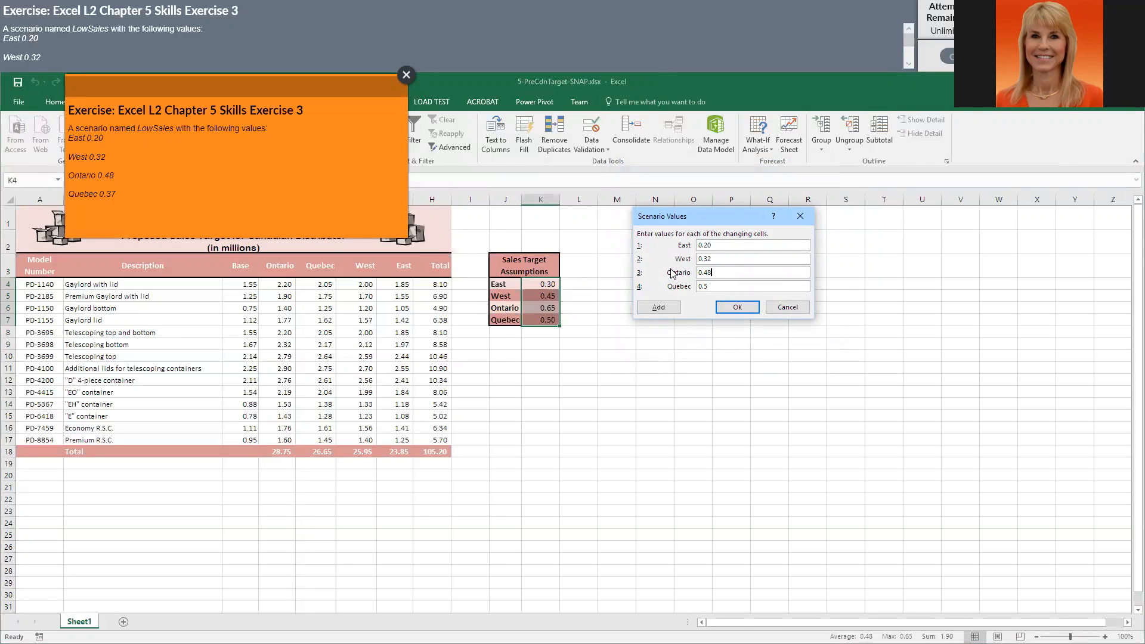
{"action": "left_click", "coordinate": [752, 286]}
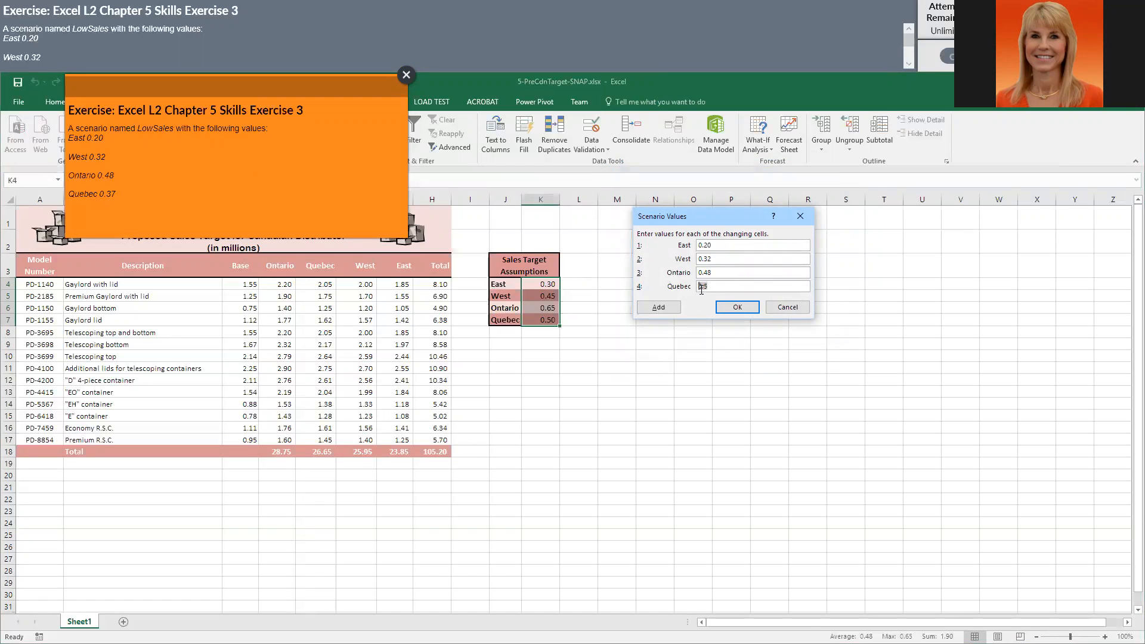
{"action": "type", "text": "0.37"}
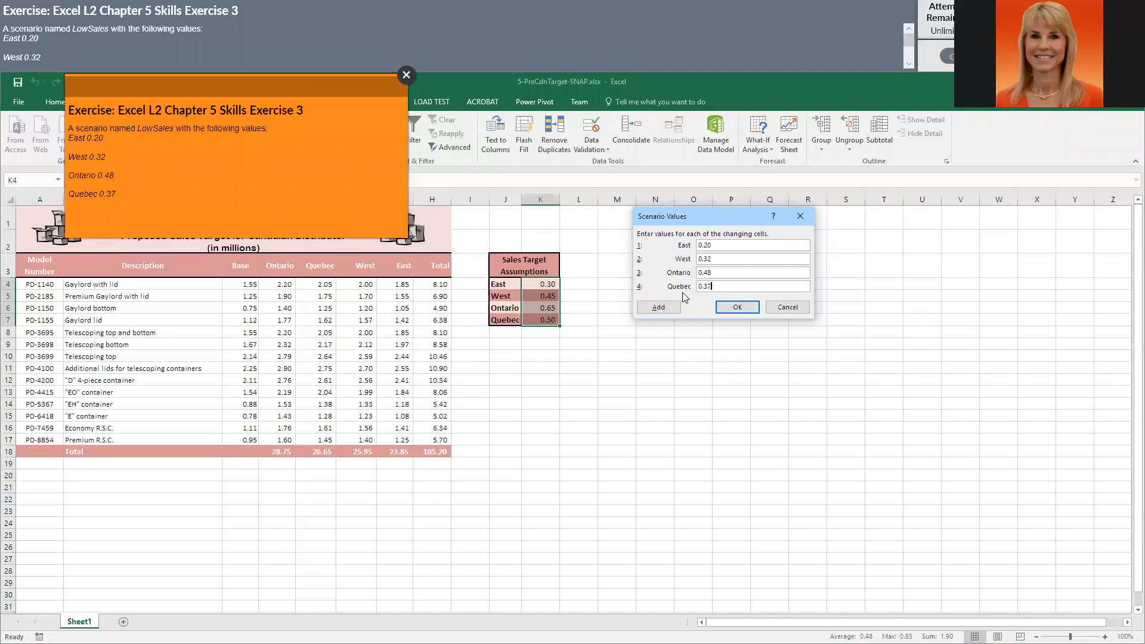
{"action": "left_click", "coordinate": [736, 306]}
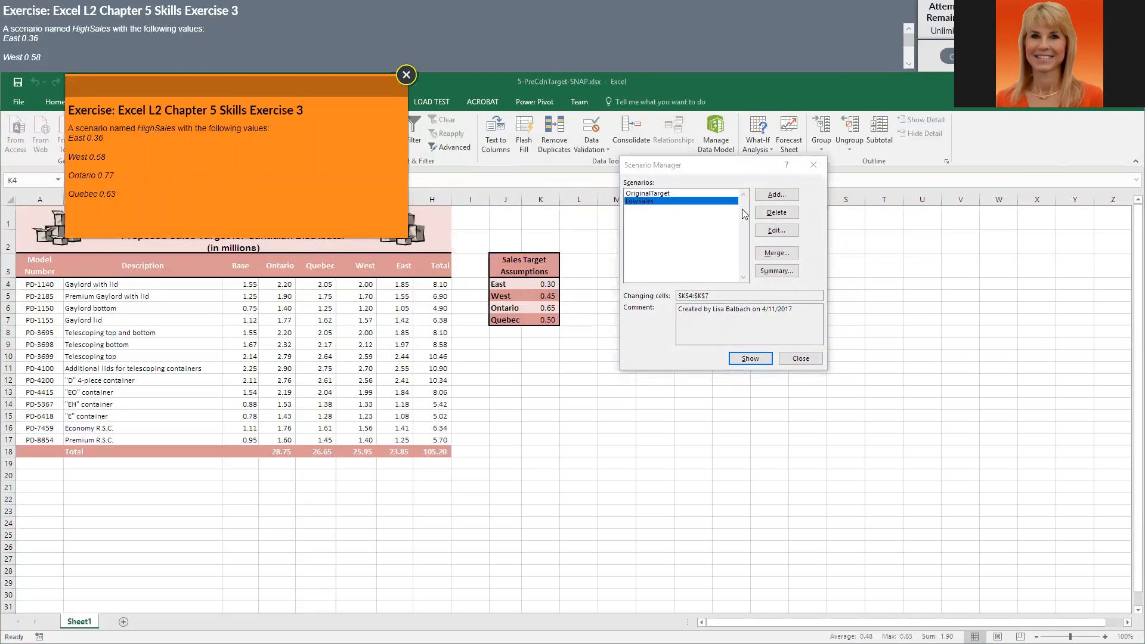
Step: Add HighSales for K4:K7 with values 0.36, 0.58, 0.77 and 0.63
{"action": "left_click", "coordinate": [775, 195]}
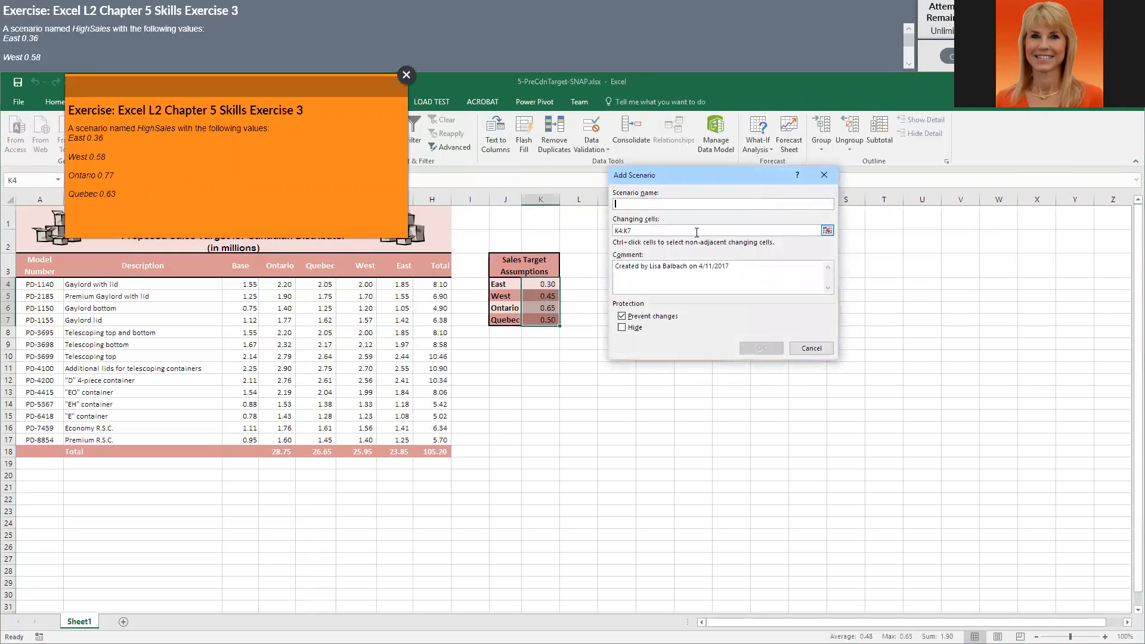
{"action": "type", "text": "HighSales"}
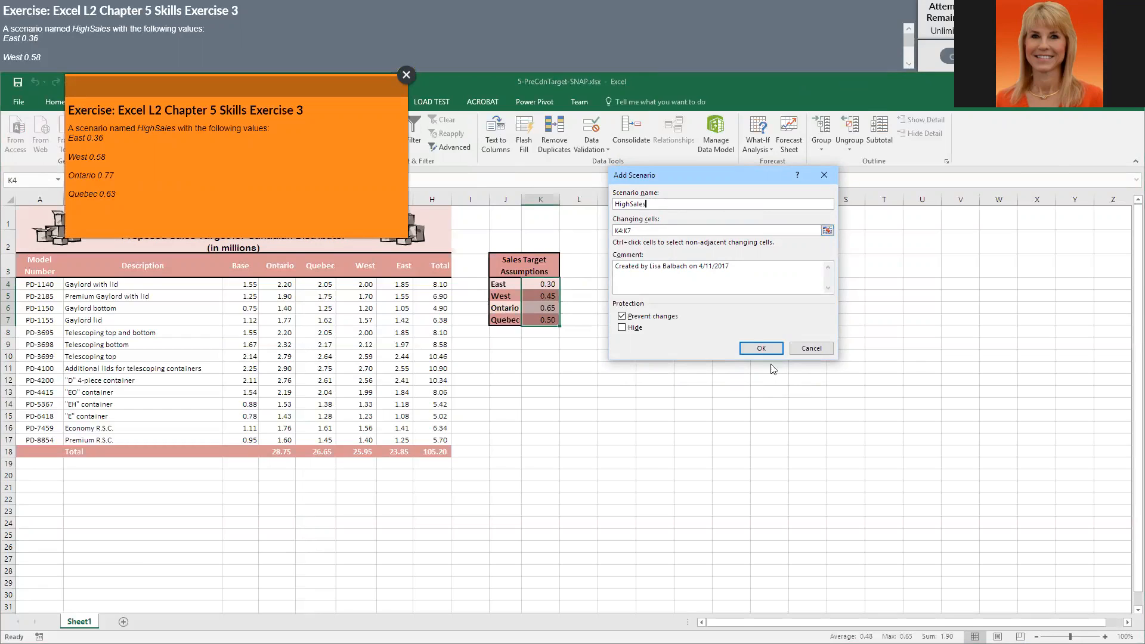
{"action": "left_click", "coordinate": [761, 348]}
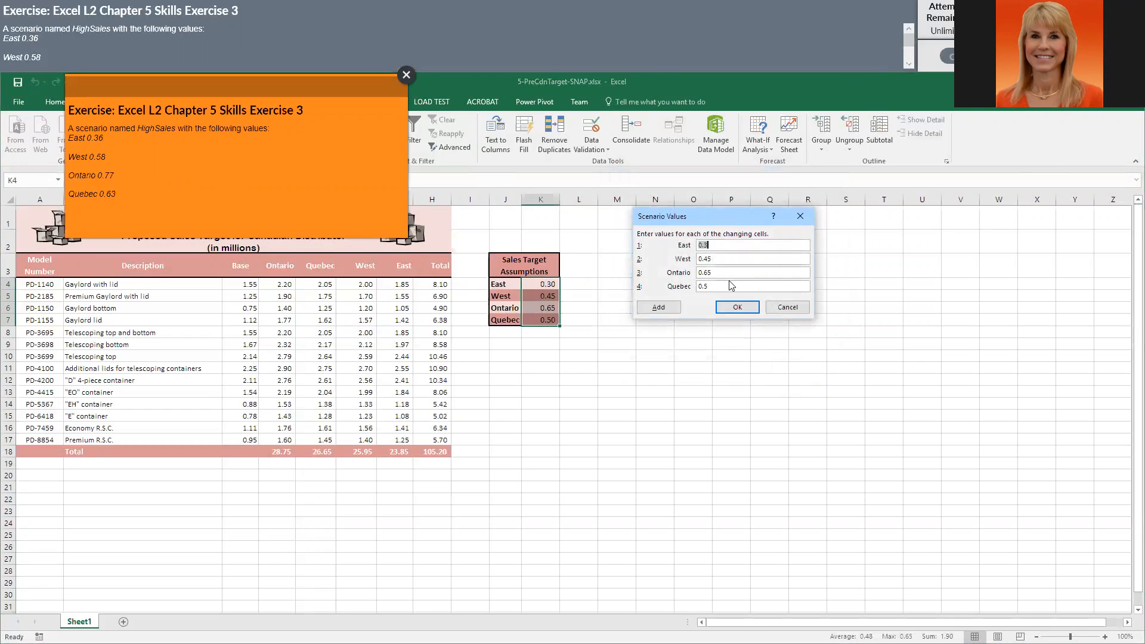
{"action": "type", "text": "0"}
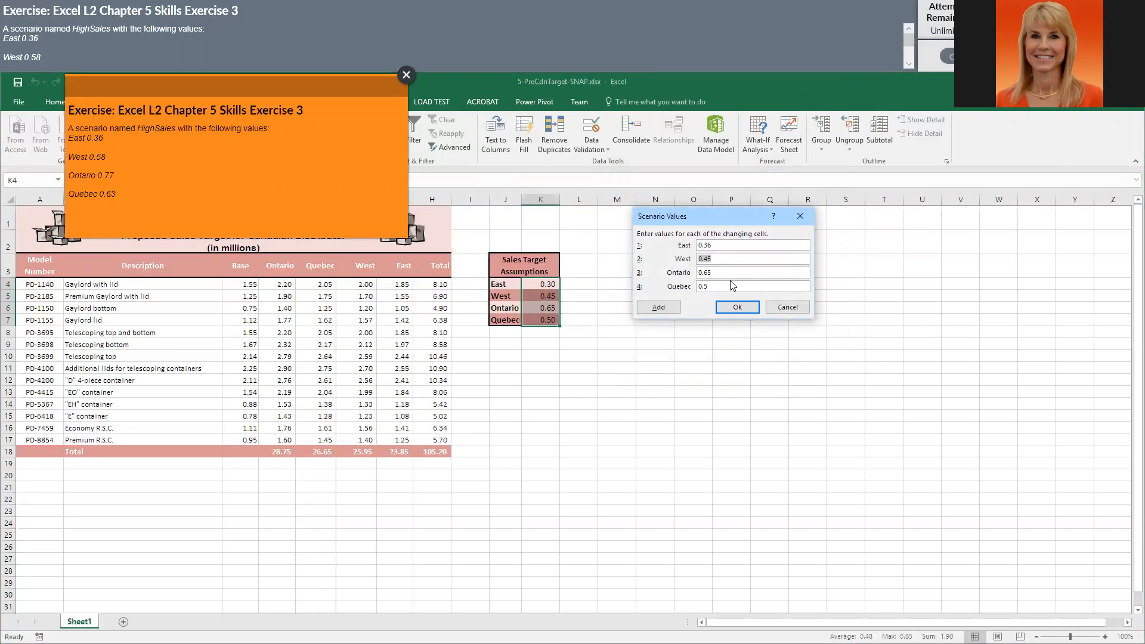
{"action": "type", "text": "0"}
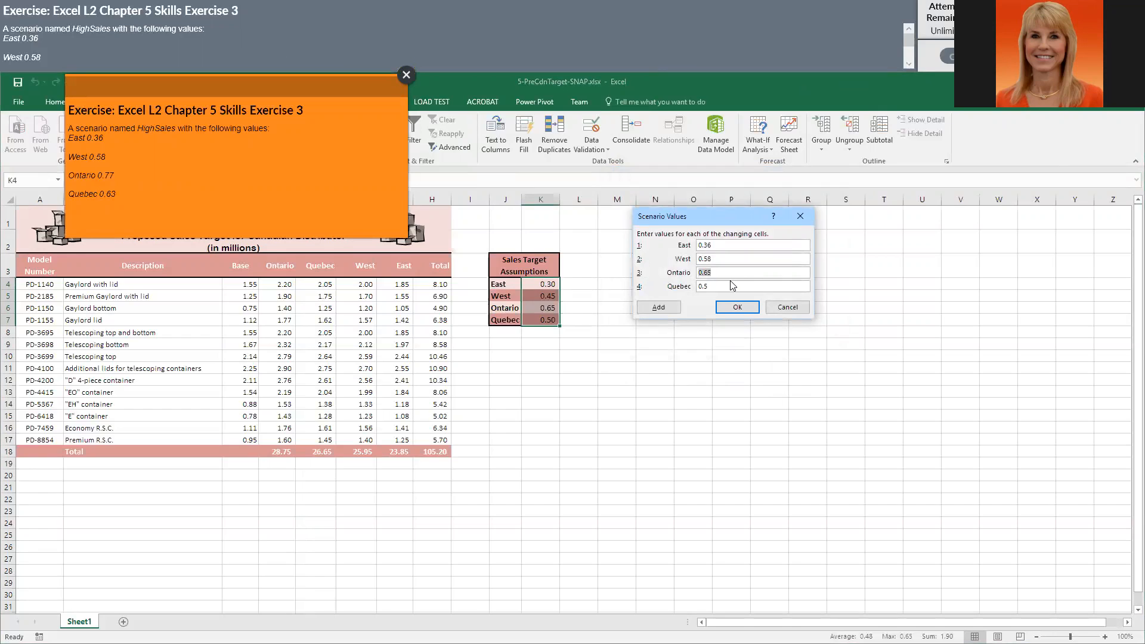
{"action": "type", "text": "0.77"}
{"action": "left_click", "coordinate": [753, 287]}
{"action": "type", "text": "0.6"}
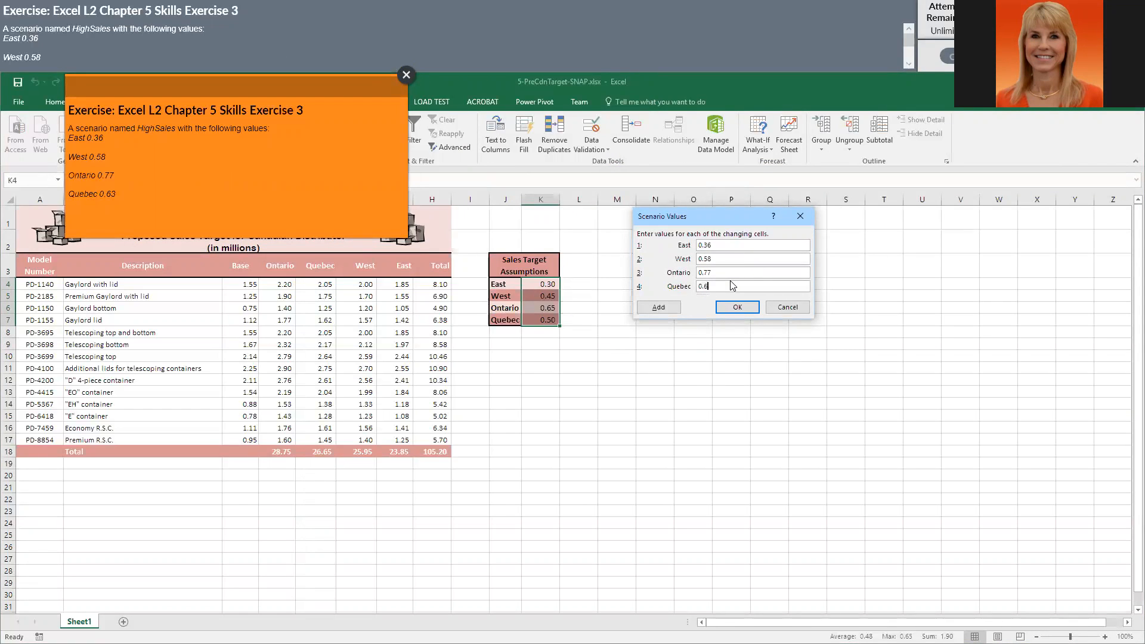
{"action": "left_click", "coordinate": [736, 306]}
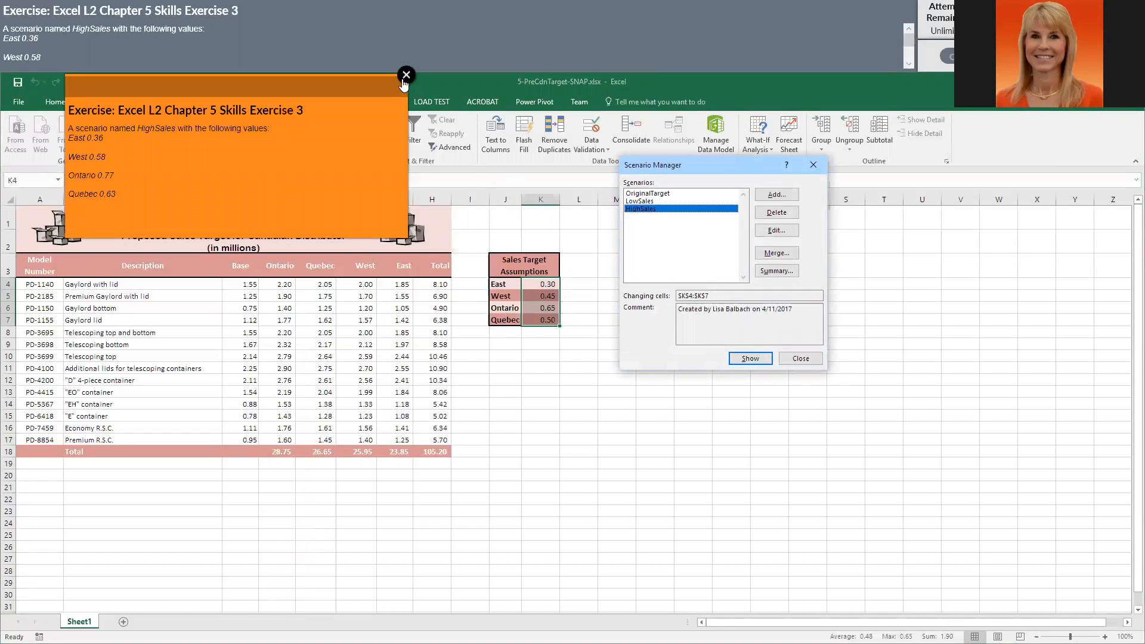
Step: Dismiss the instructions overlay and show the LowSales scenario on the sheet
{"action": "left_click", "coordinate": [406, 75]}
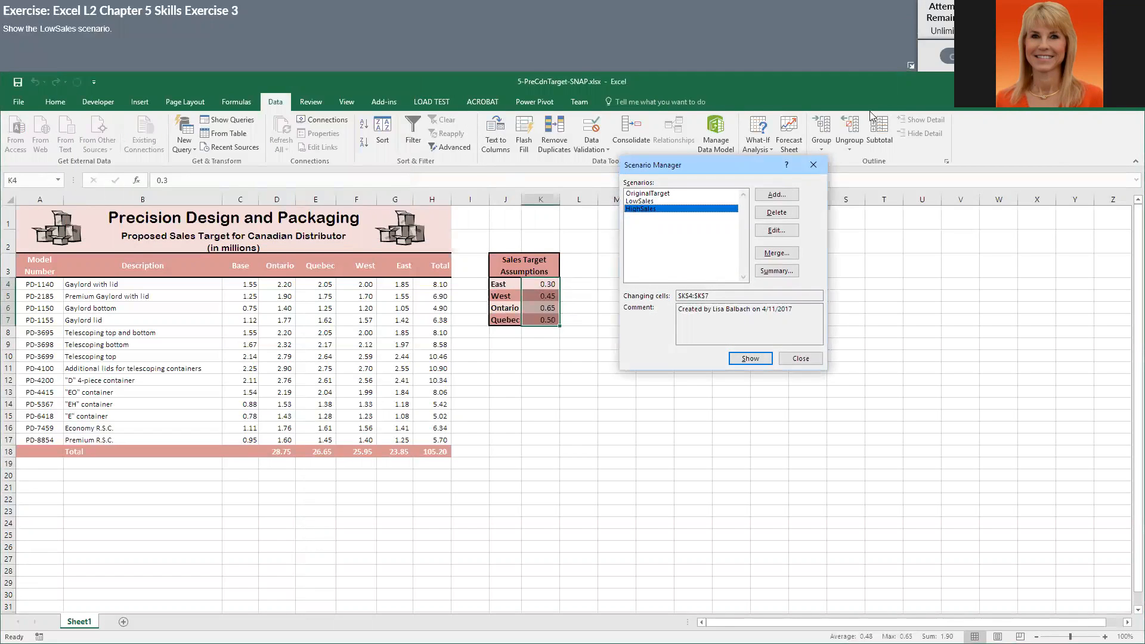
{"action": "mouse_move", "coordinate": [296, 34]}
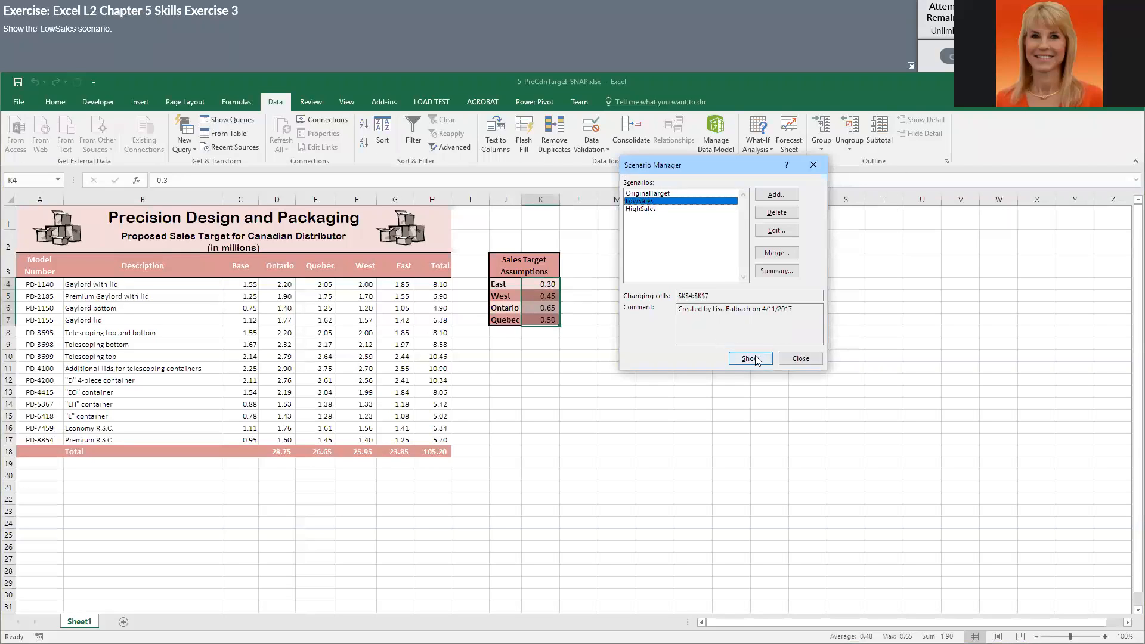
{"action": "left_click", "coordinate": [748, 358]}
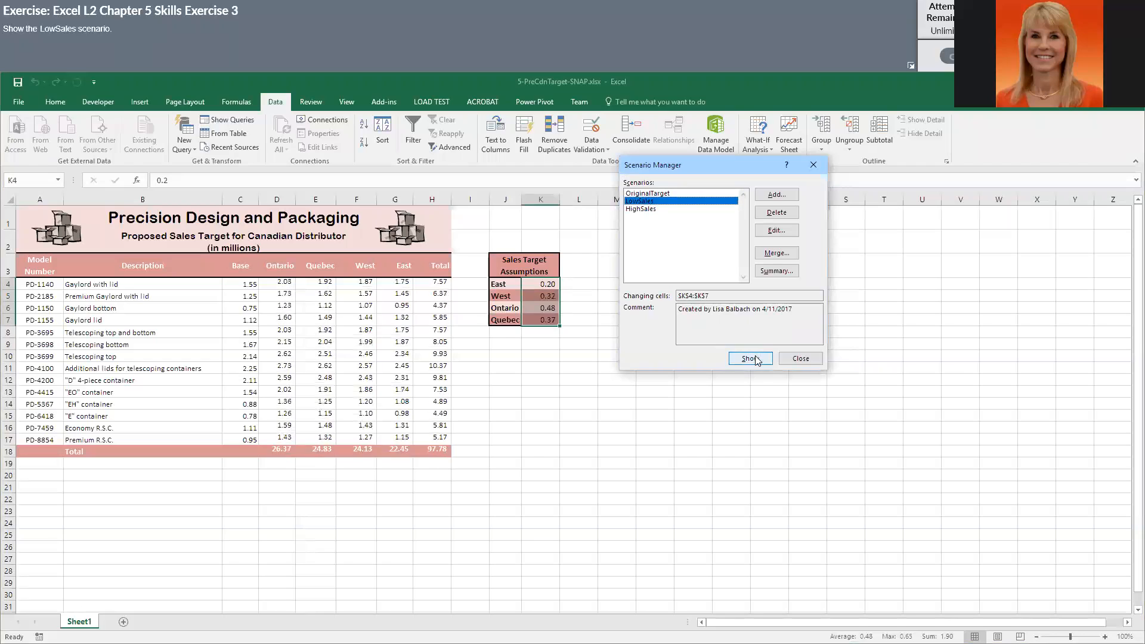
{"action": "left_click", "coordinate": [749, 358]}
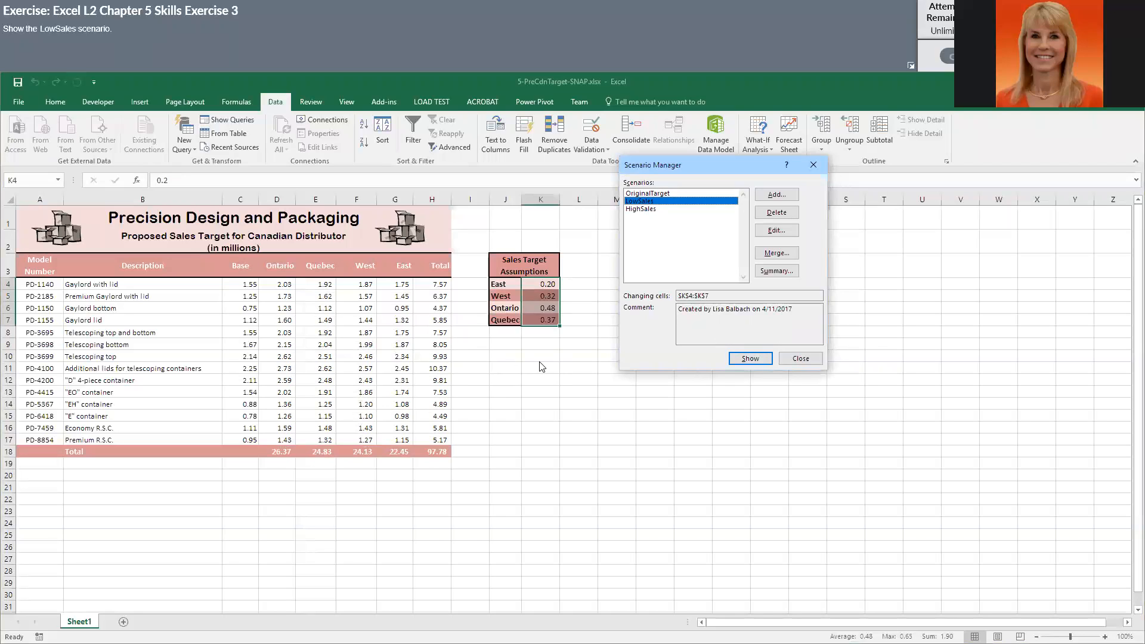
{"action": "mouse_move", "coordinate": [102, 58]}
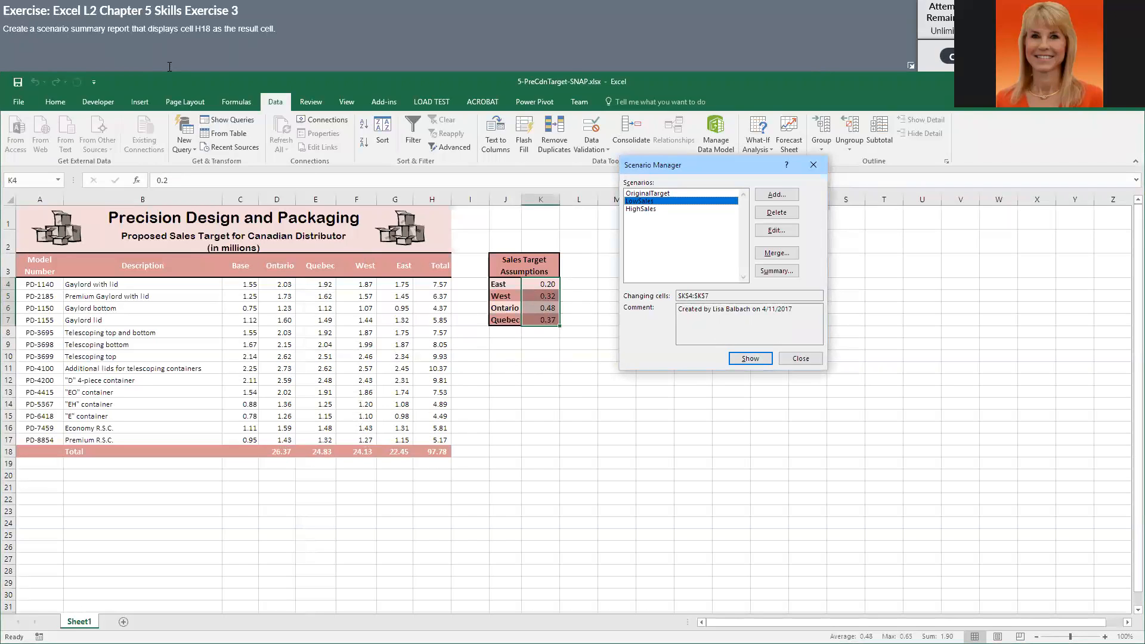
{"action": "mouse_move", "coordinate": [163, 81]}
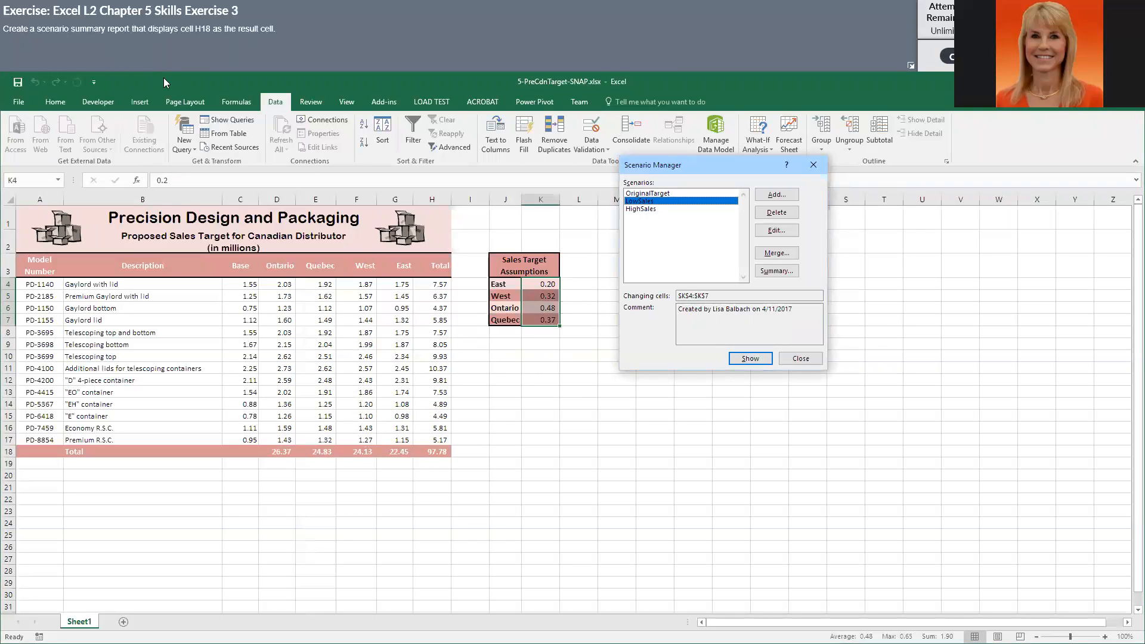
{"action": "mouse_move", "coordinate": [186, 35]}
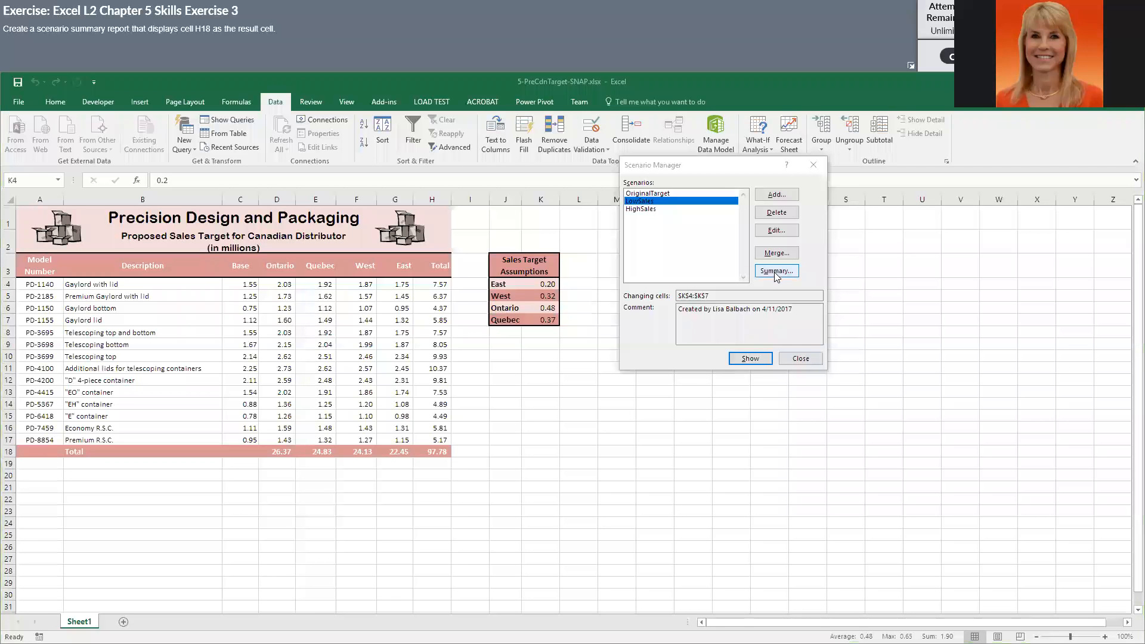
Step: Generate a Scenario Summary report with H18 as the result cell
{"action": "left_click", "coordinate": [775, 271]}
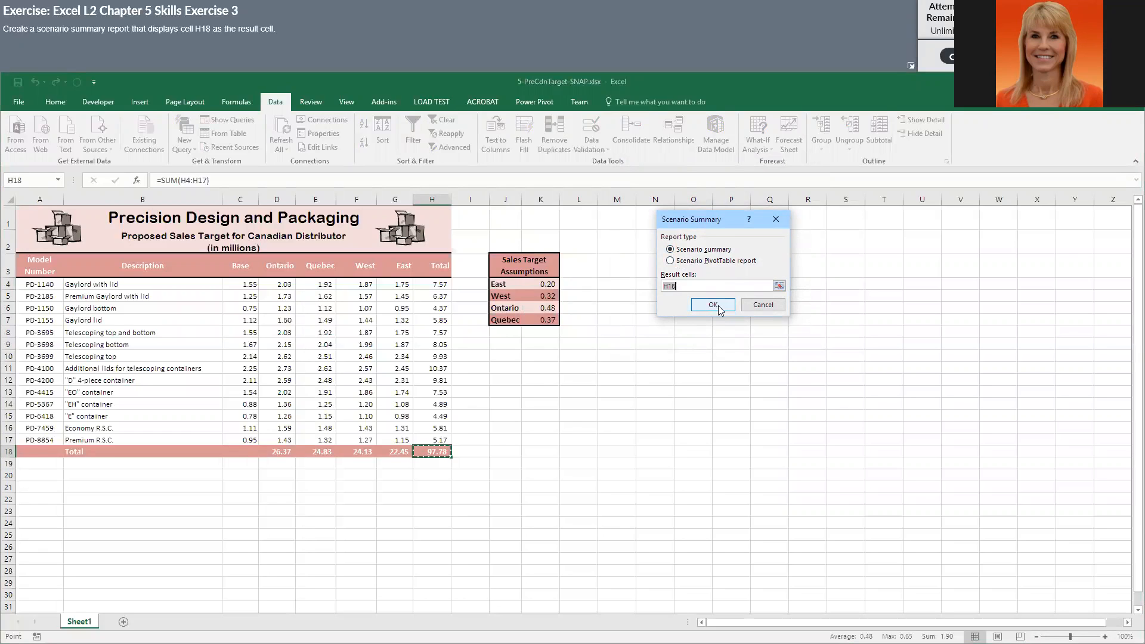
{"action": "left_click", "coordinate": [713, 304]}
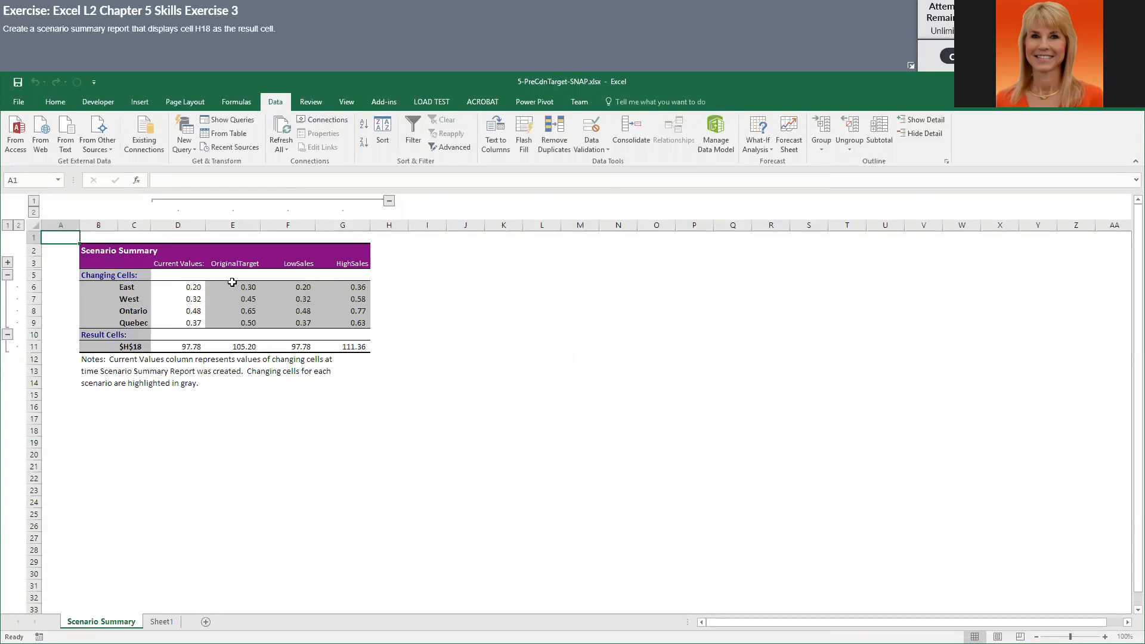
{"action": "mouse_move", "coordinate": [363, 323]}
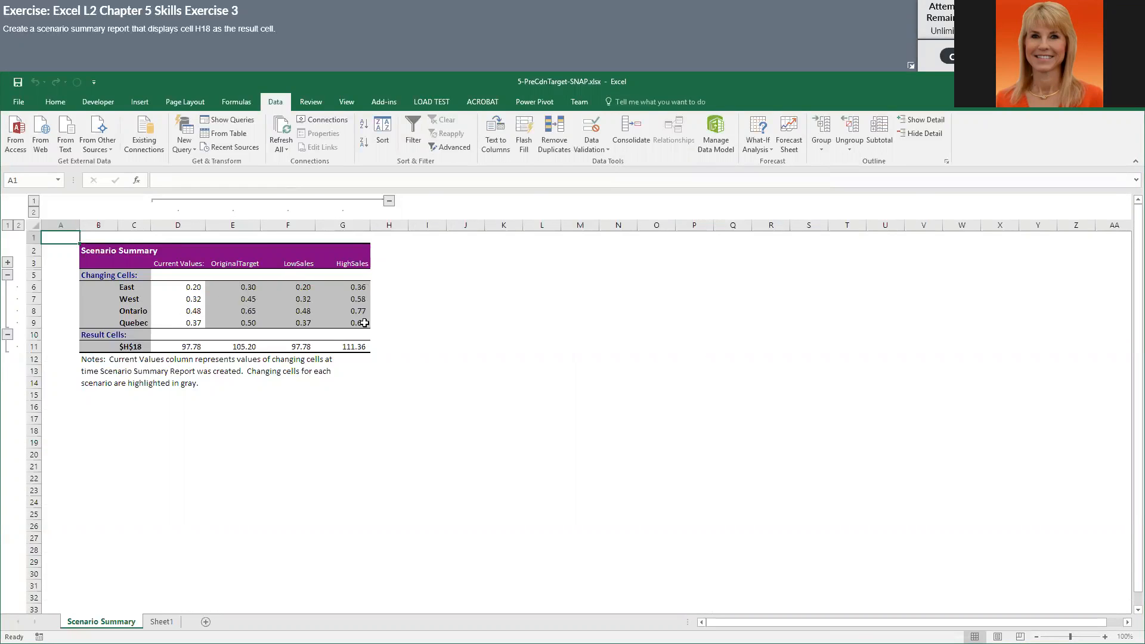